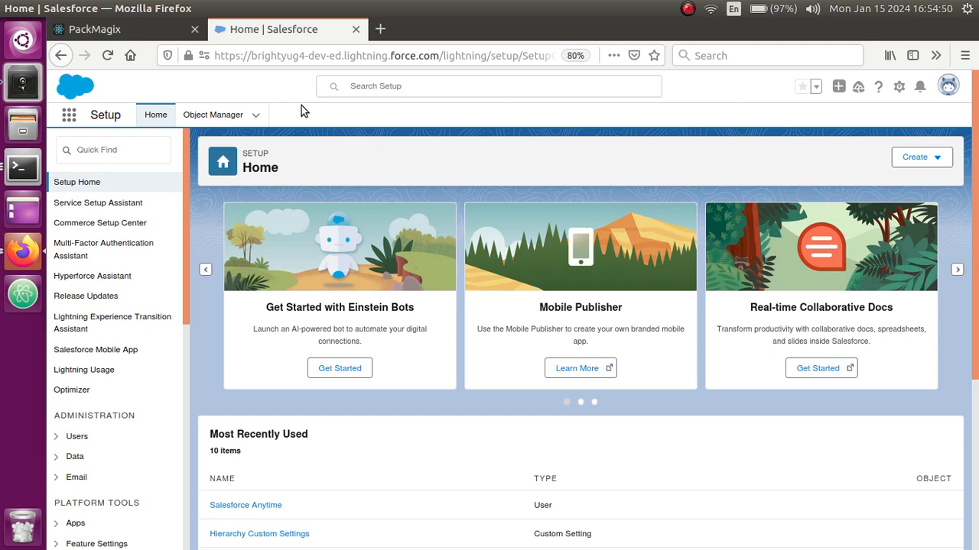
{"action": "mouse_move", "coordinate": [298, 127]}
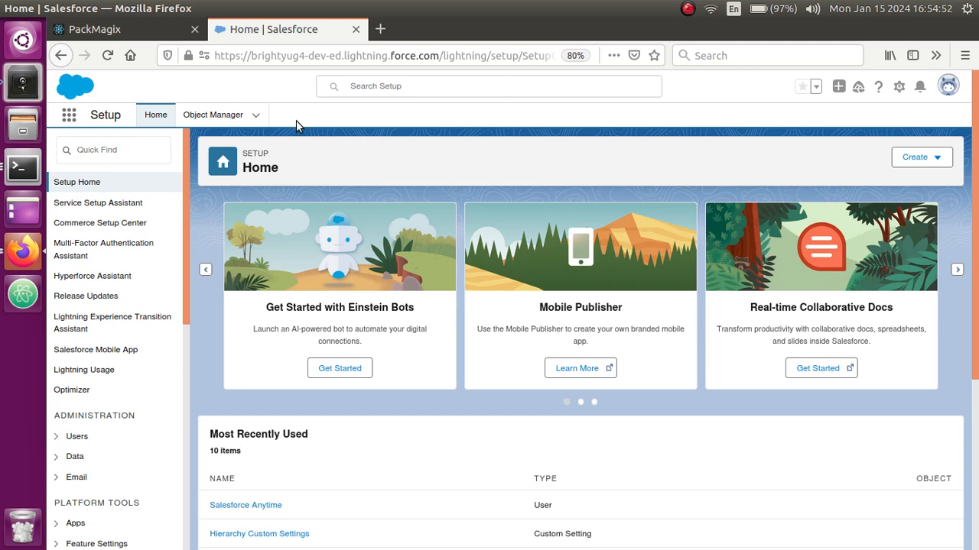
{"action": "mouse_move", "coordinate": [528, 178]}
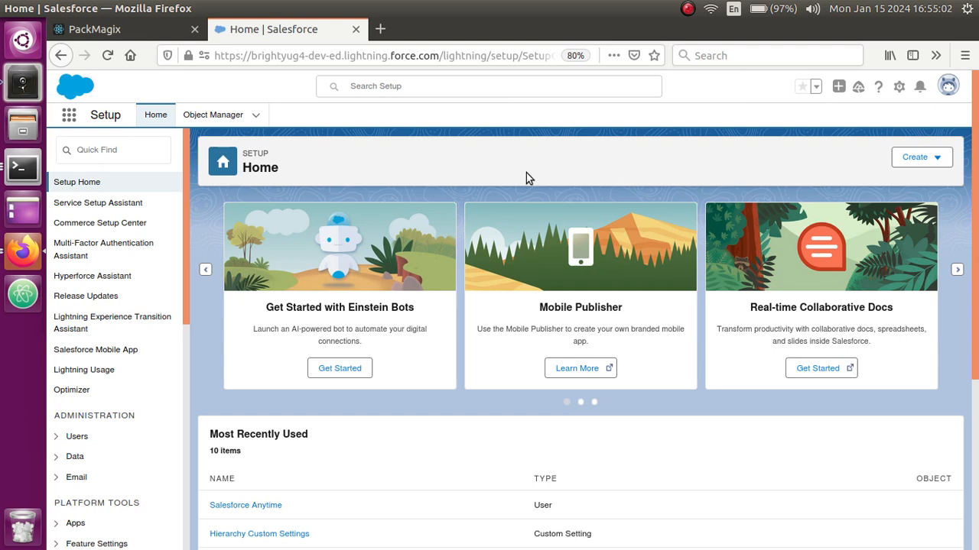
{"action": "mouse_move", "coordinate": [918, 126]}
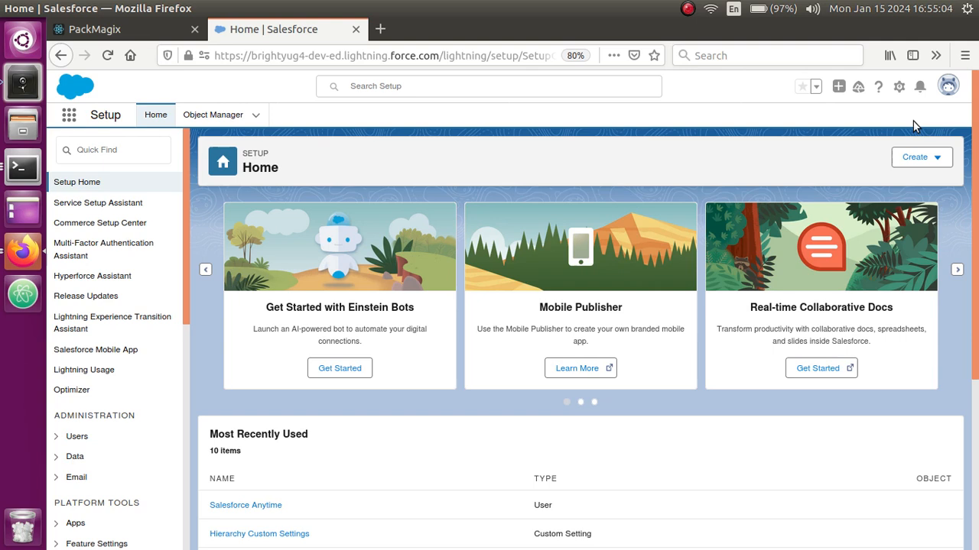
Step: Open the Setup gear menu listing Setup, Service Setup and Developer Console
{"action": "left_click", "coordinate": [899, 86]}
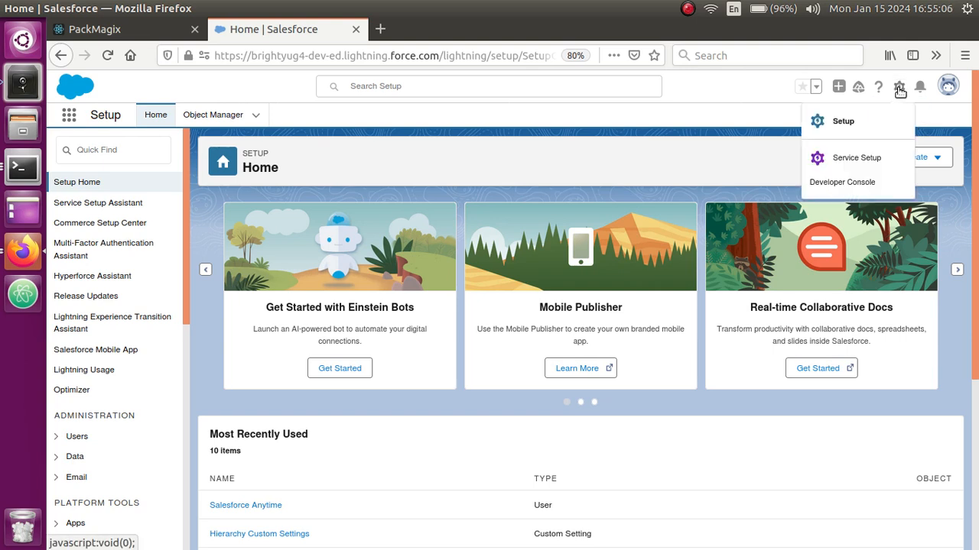
{"action": "mouse_move", "coordinate": [841, 182]}
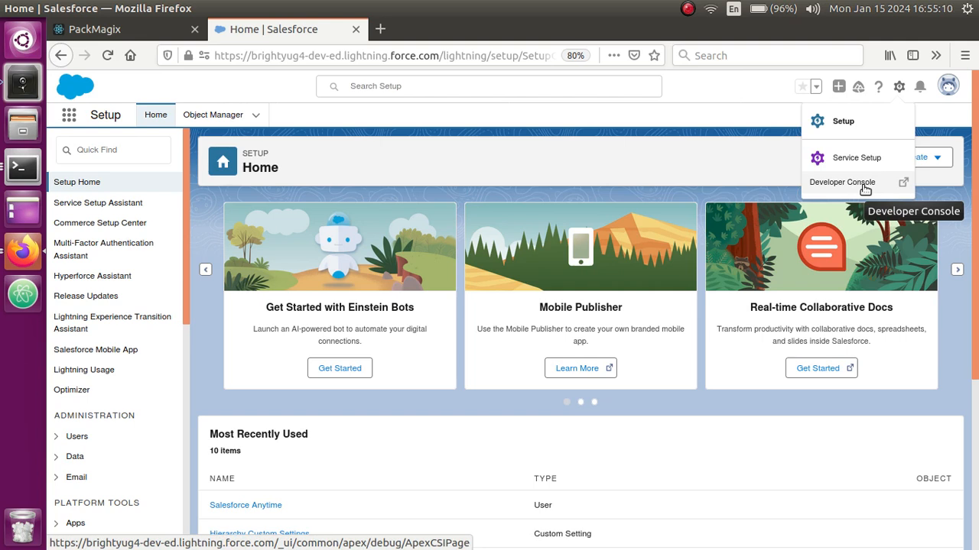
Step: Run the FIELDS(All) Account query without LIMIT 200 in Developer Console to see the limit error
{"action": "left_click", "coordinate": [841, 182]}
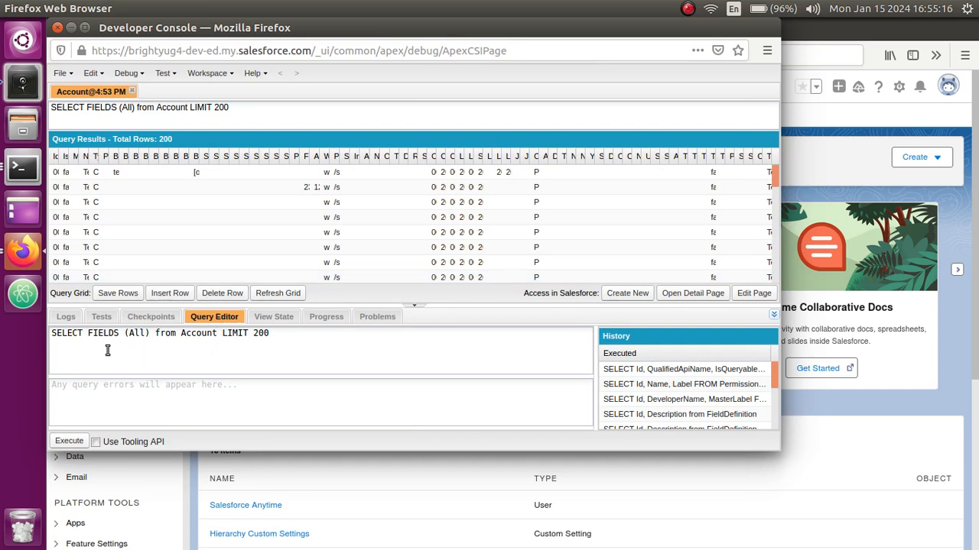
{"action": "mouse_move", "coordinate": [98, 339]}
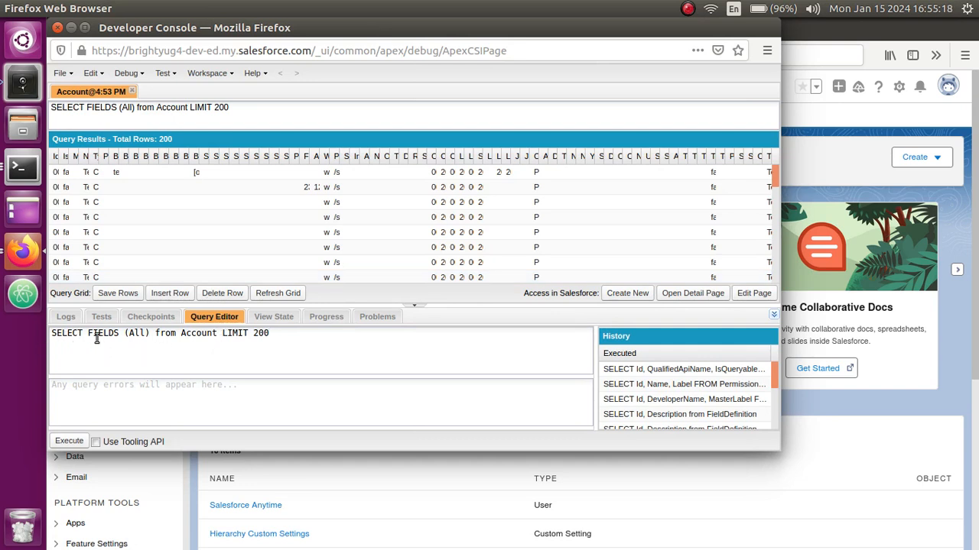
{"action": "double_click", "coordinate": [199, 333]}
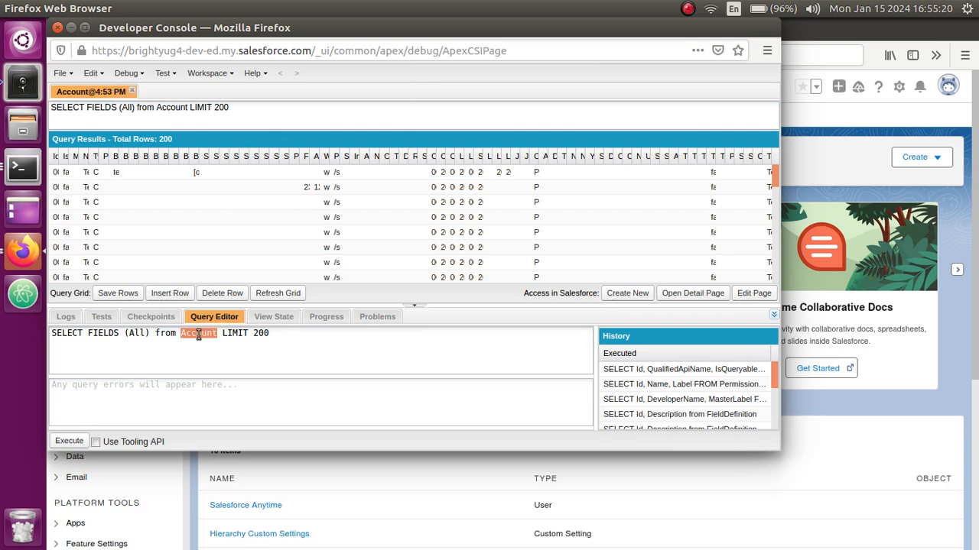
{"action": "left_click", "coordinate": [86, 336]}
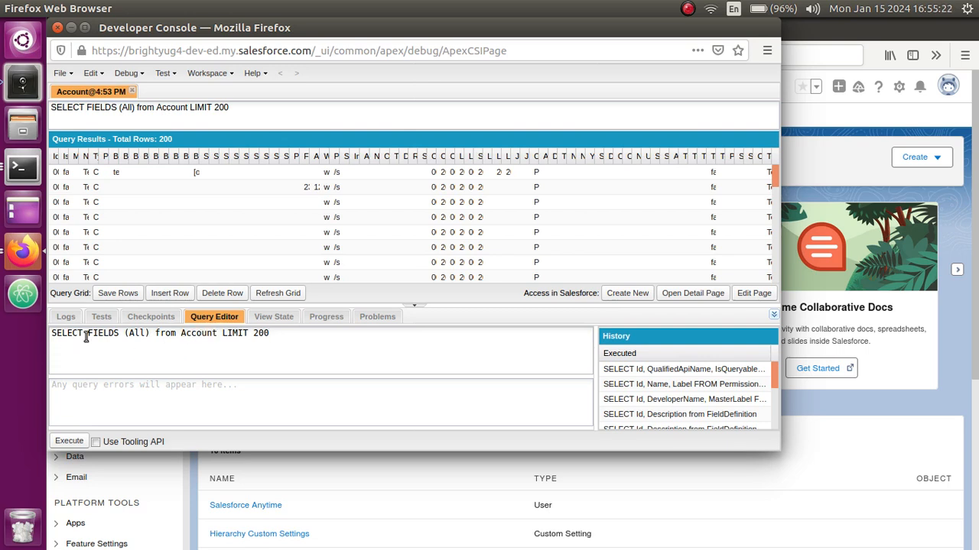
{"action": "double_click", "coordinate": [101, 333]}
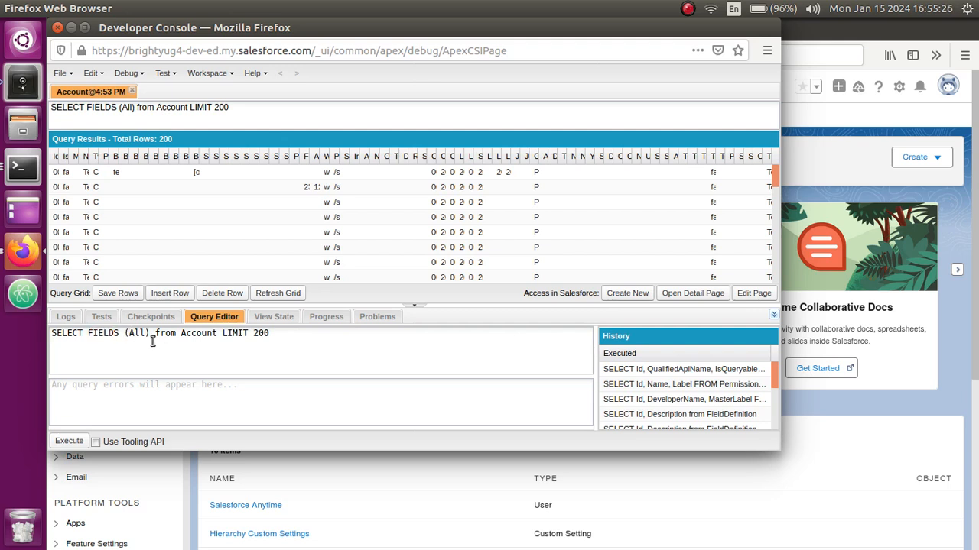
{"action": "mouse_move", "coordinate": [231, 343]}
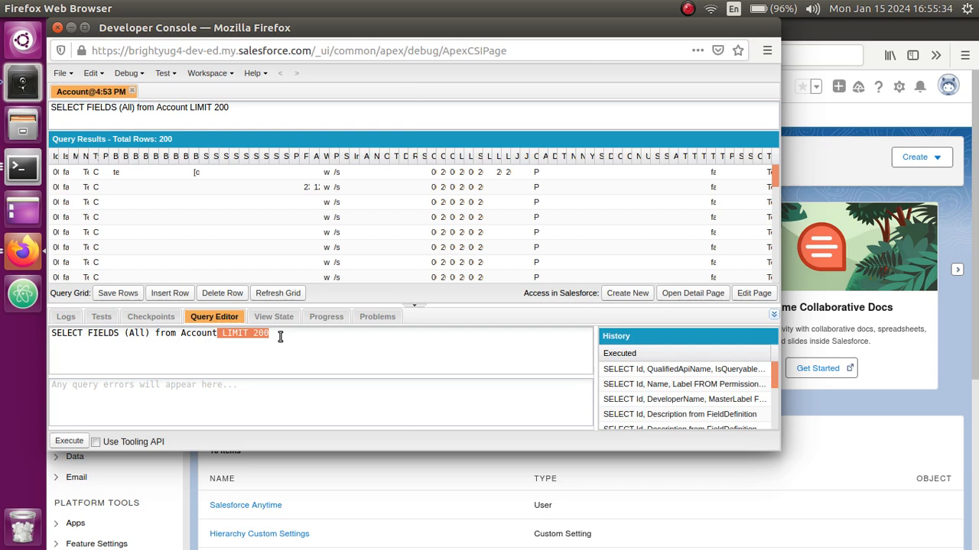
{"action": "key", "text": "Delete"}
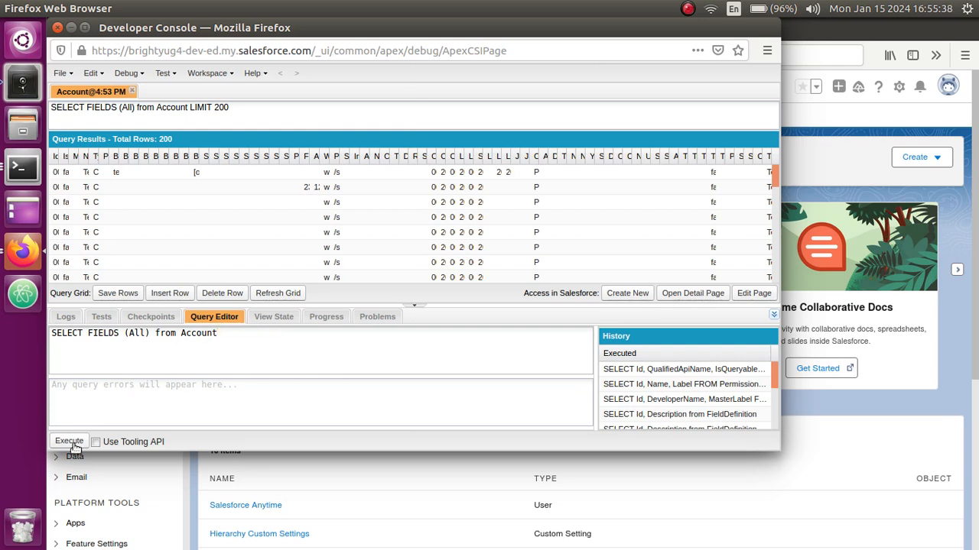
{"action": "left_click", "coordinate": [69, 440]}
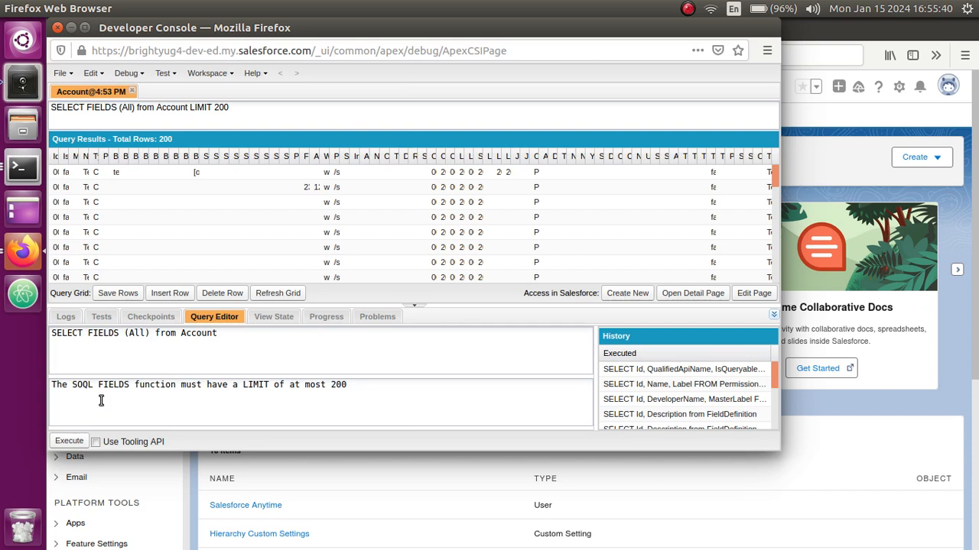
{"action": "mouse_move", "coordinate": [174, 395]}
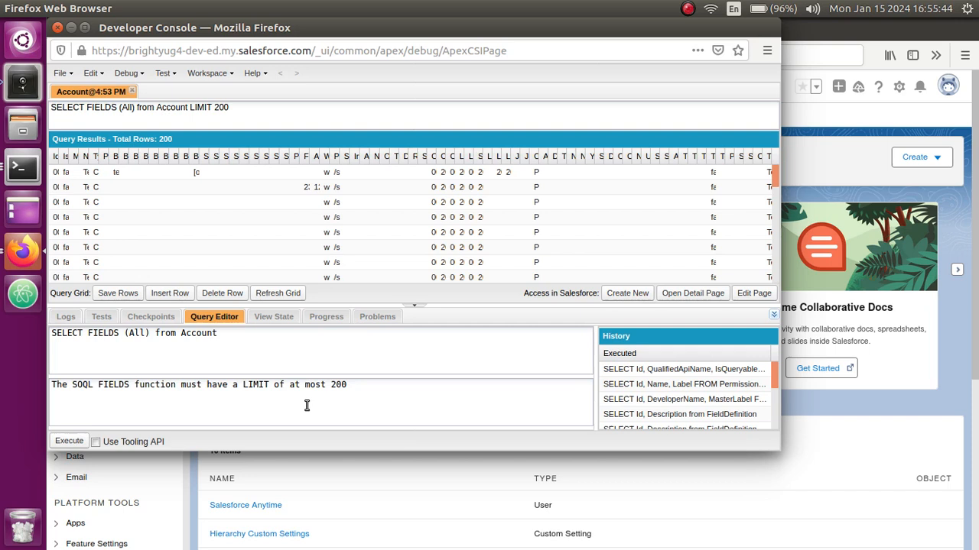
{"action": "mouse_move", "coordinate": [245, 380]}
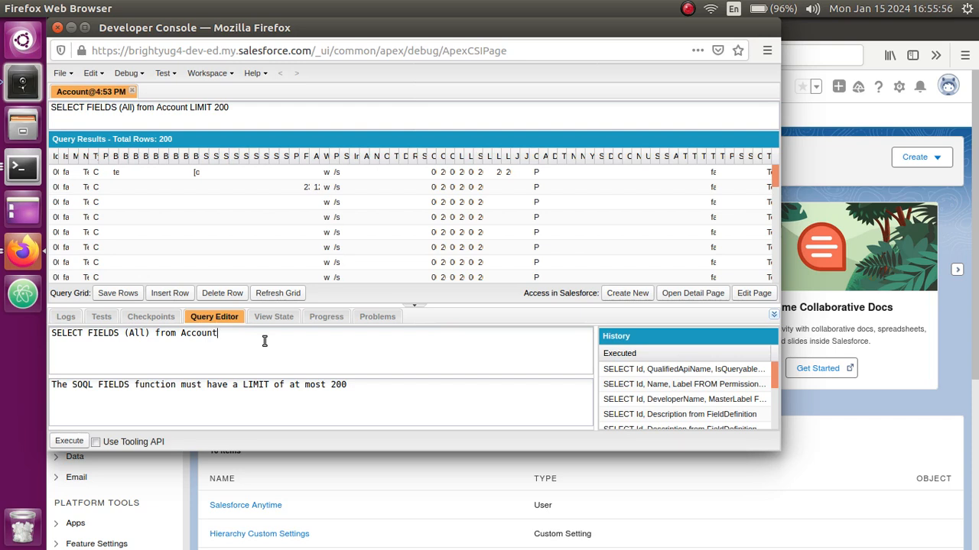
Step: Restore LIMIT 200 at the end of the Account query
{"action": "type", "text": "LIMIT 200"}
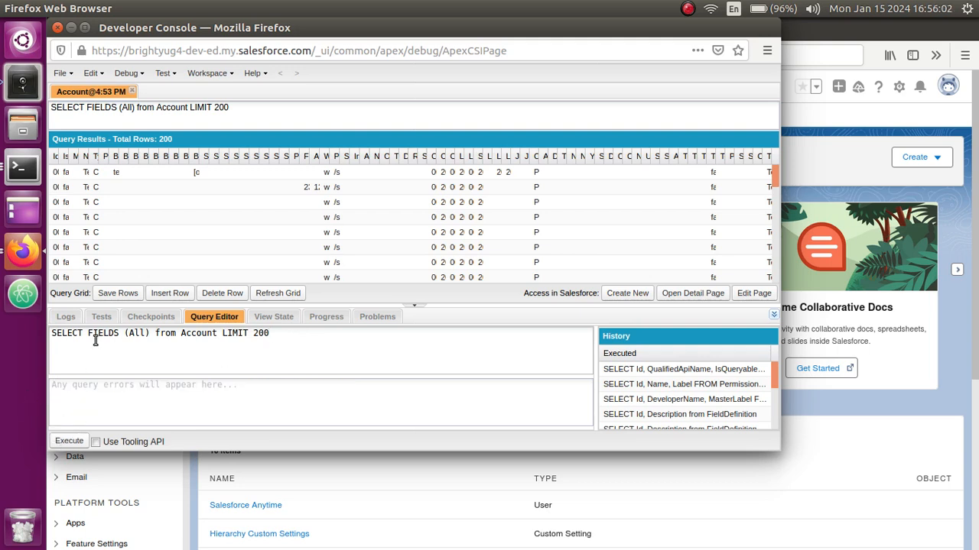
{"action": "mouse_move", "coordinate": [122, 339]}
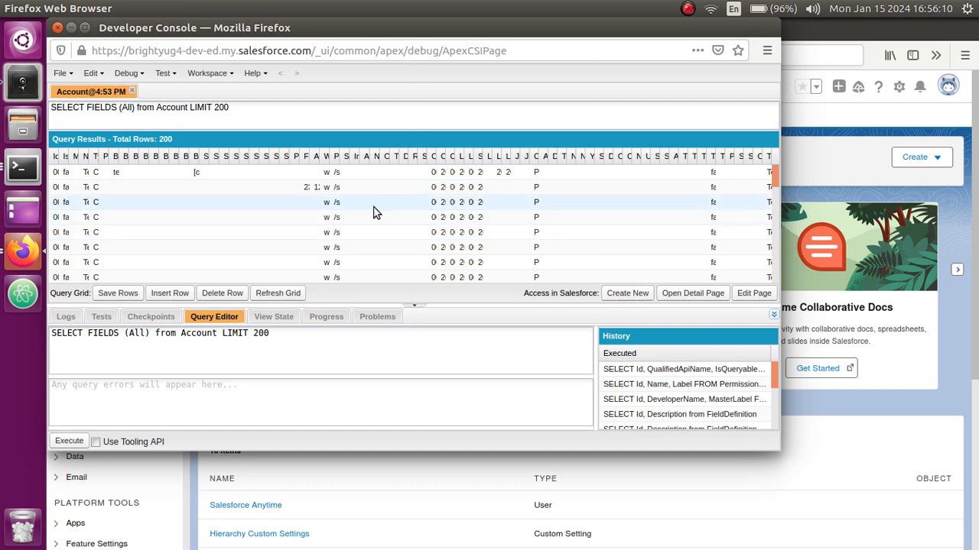
{"action": "mouse_move", "coordinate": [391, 162]}
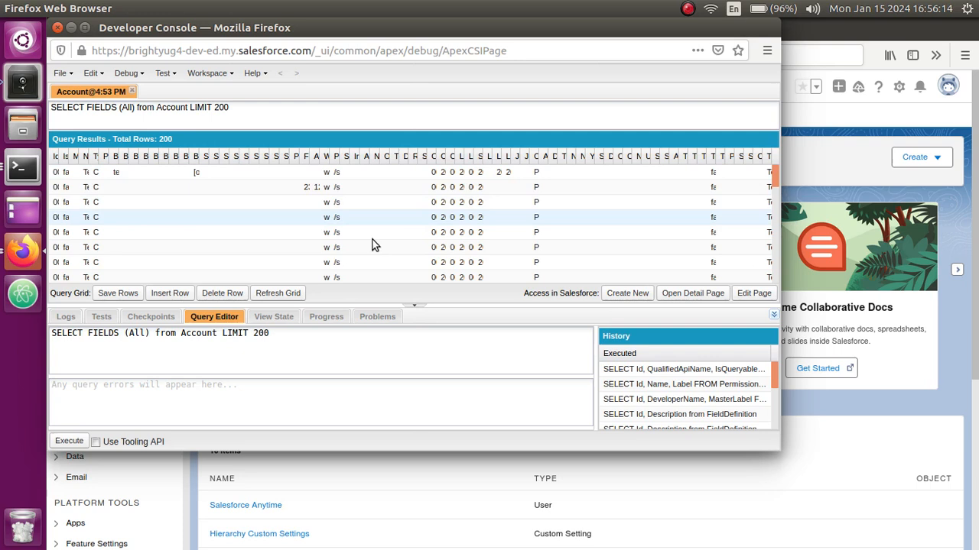
{"action": "mouse_move", "coordinate": [726, 40]}
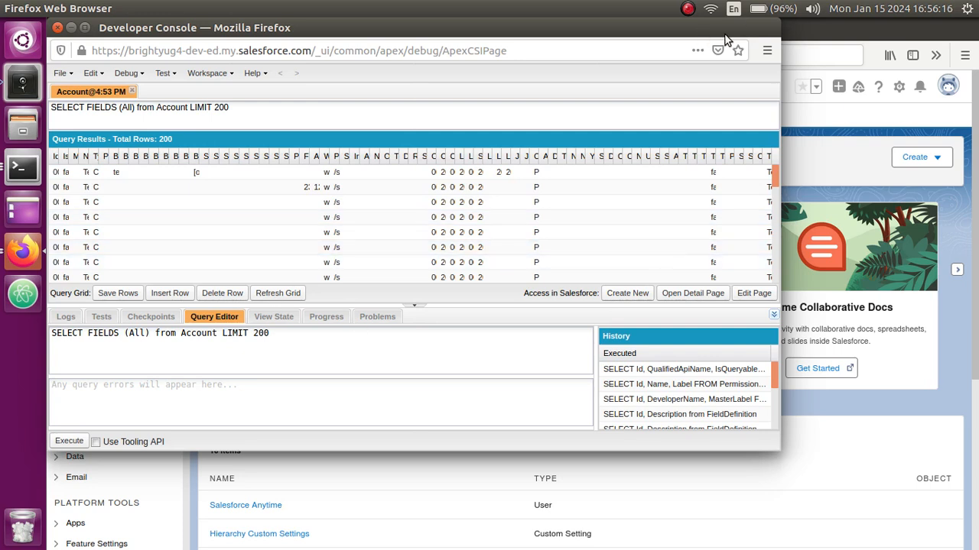
{"action": "mouse_move", "coordinate": [670, 43]}
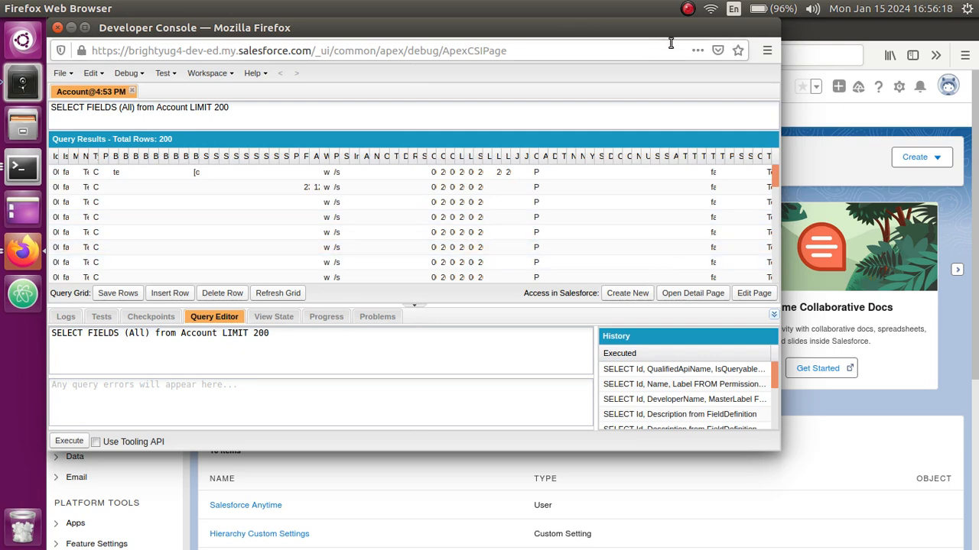
{"action": "mouse_move", "coordinate": [287, 453]}
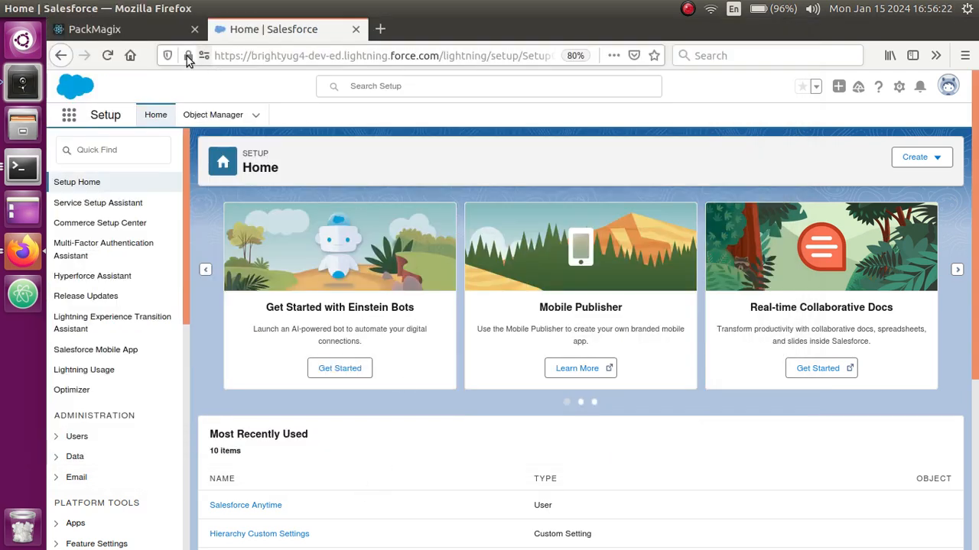
Step: Clear the export object and remove the previously chosen Id and Name fields
{"action": "left_click", "coordinate": [95, 29]}
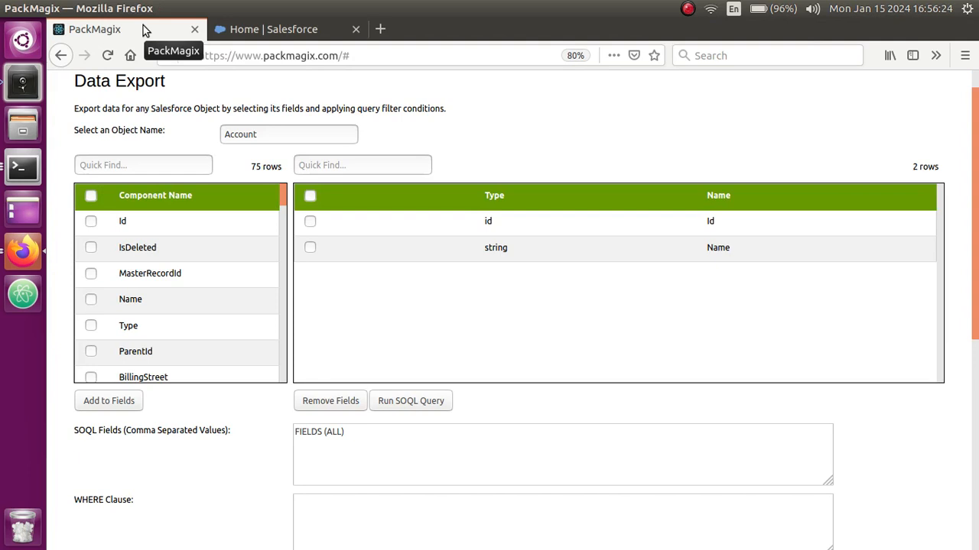
{"action": "left_click", "coordinate": [116, 81]}
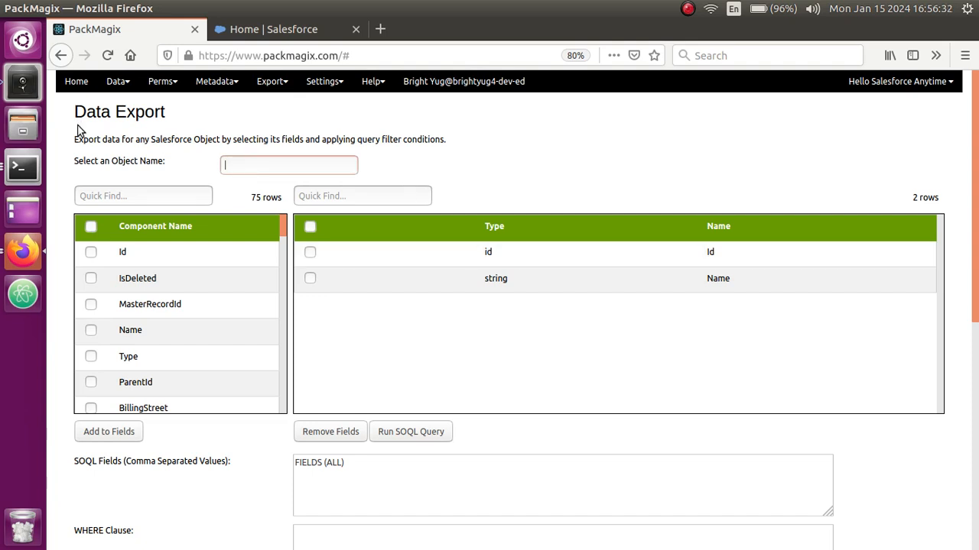
{"action": "mouse_move", "coordinate": [554, 354]}
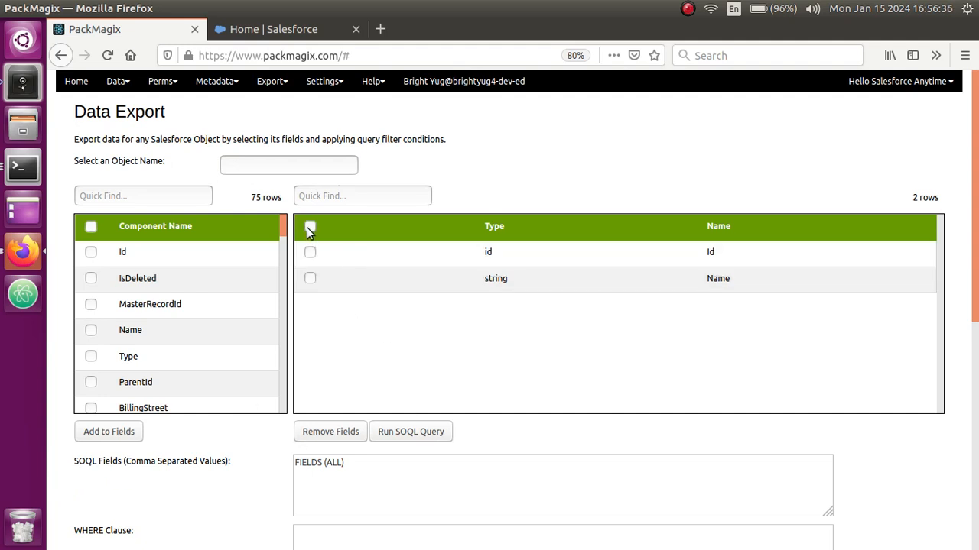
{"action": "left_click", "coordinate": [308, 226]}
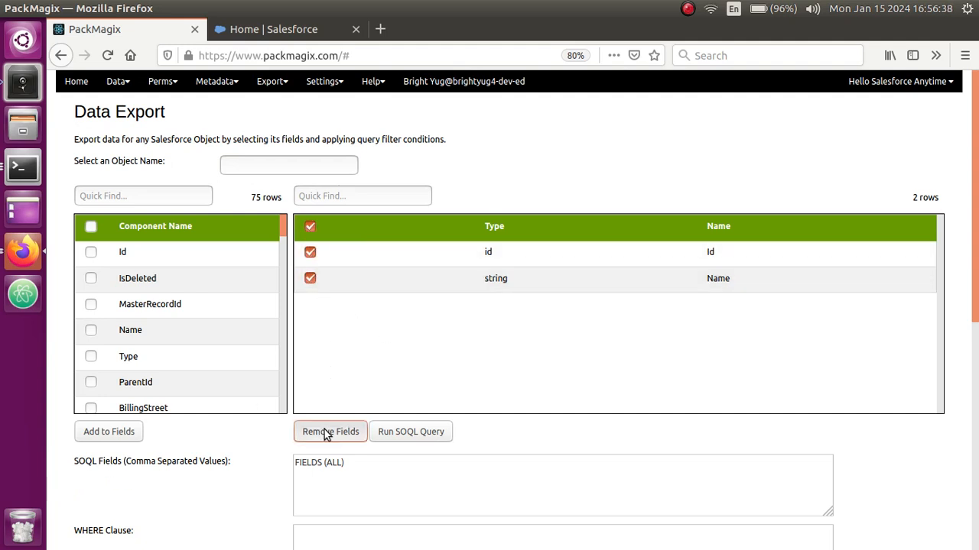
{"action": "left_click", "coordinate": [330, 432]}
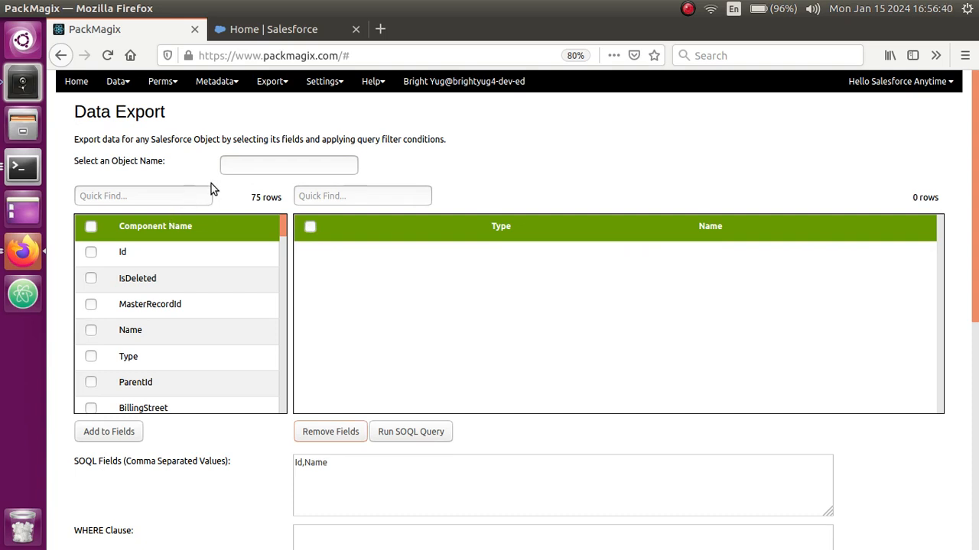
Step: Choose Account as the export object so its 75 fields are listed
{"action": "left_click", "coordinate": [288, 166]}
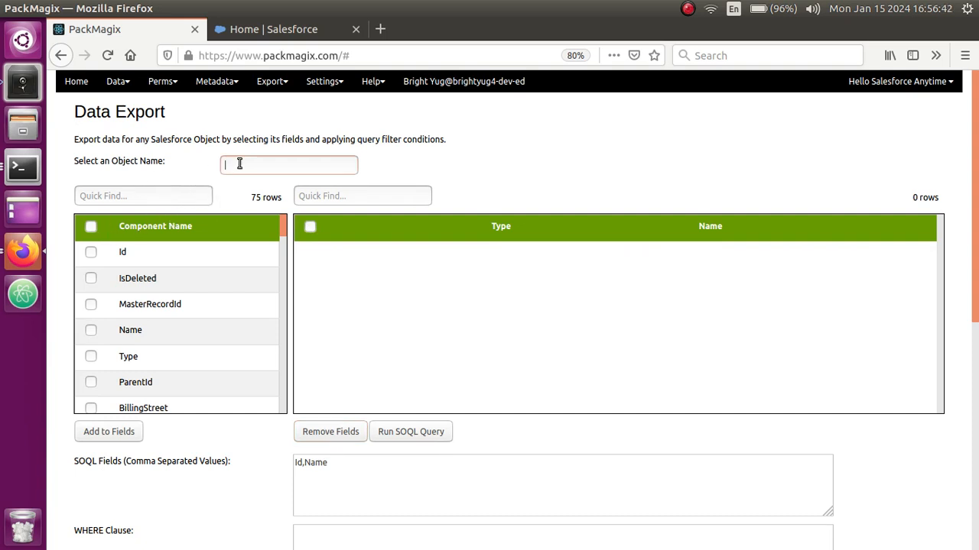
{"action": "type", "text": "ad"}
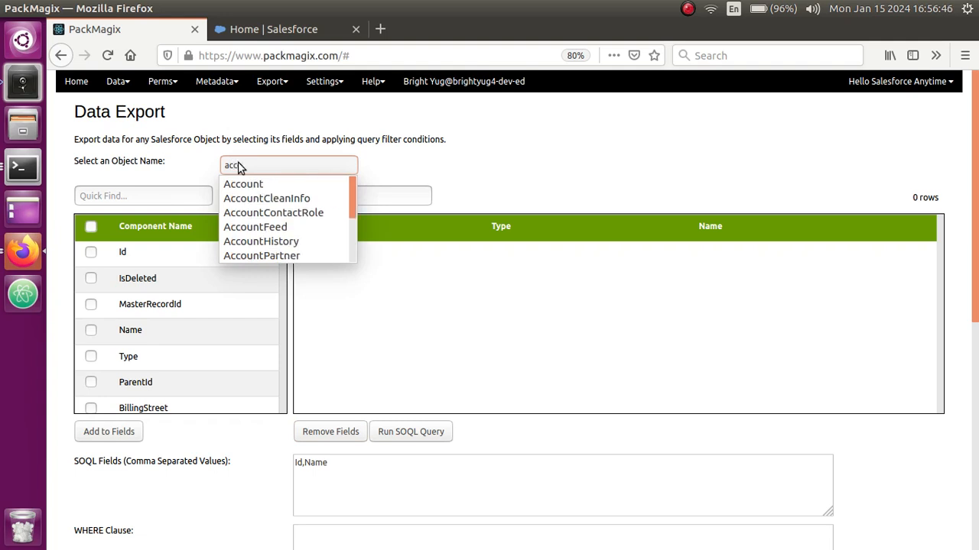
{"action": "left_click", "coordinate": [241, 183]}
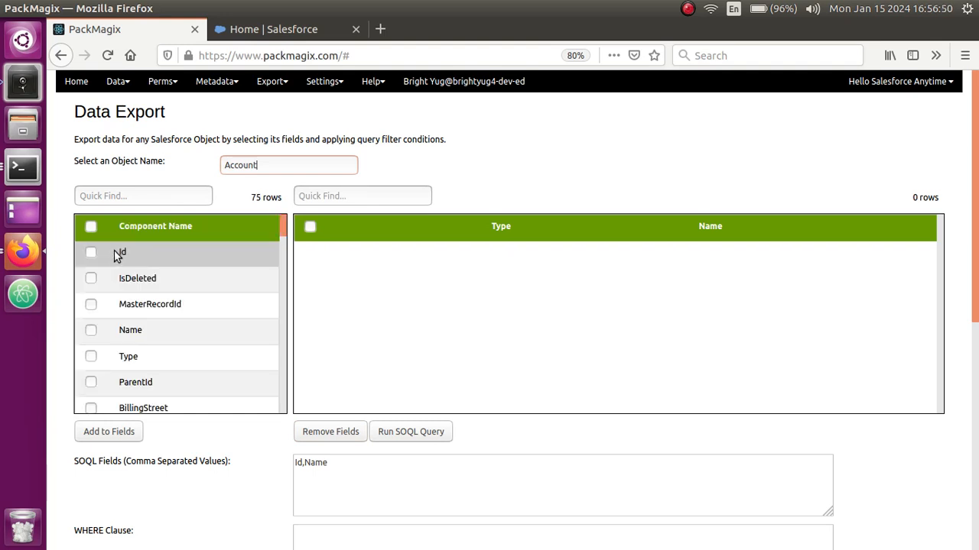
{"action": "mouse_move", "coordinate": [254, 206]}
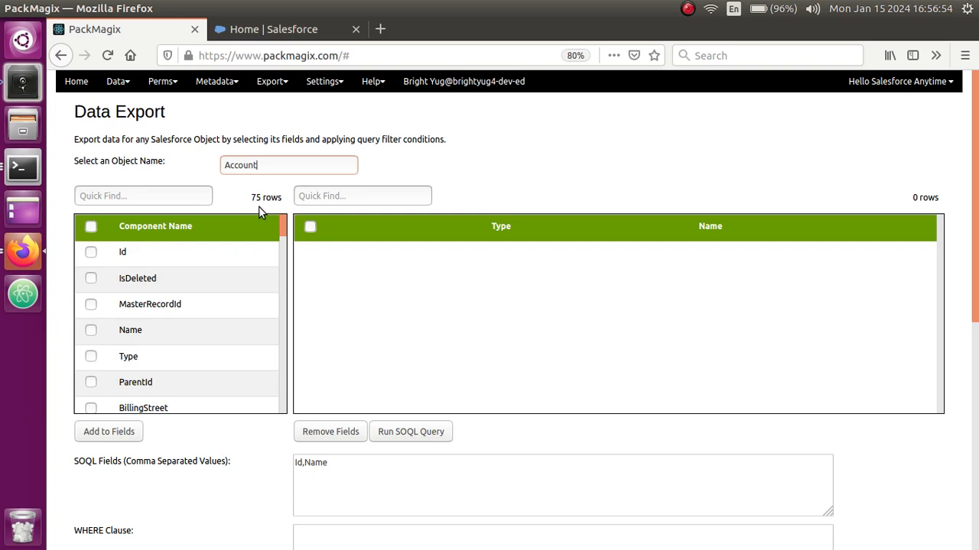
{"action": "mouse_move", "coordinate": [122, 253]}
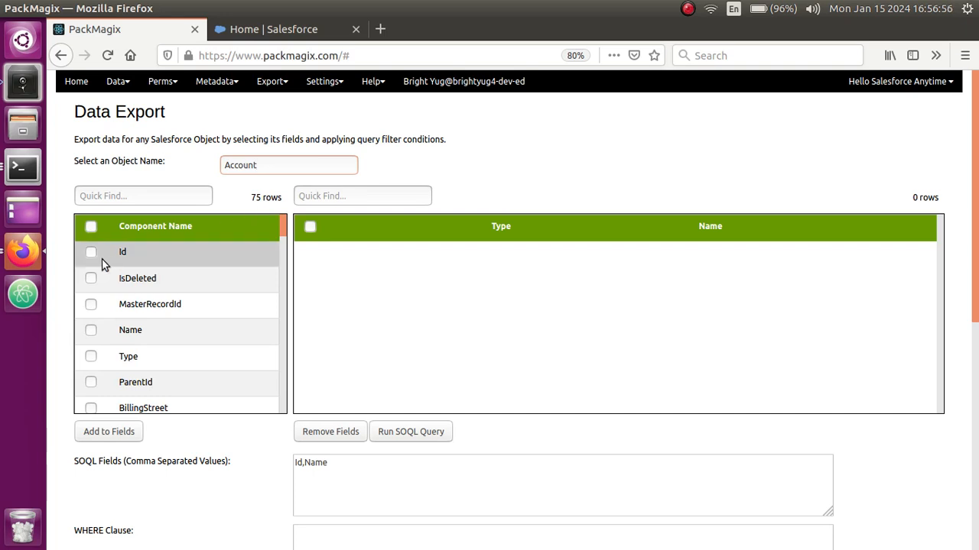
{"action": "mouse_move", "coordinate": [90, 226]}
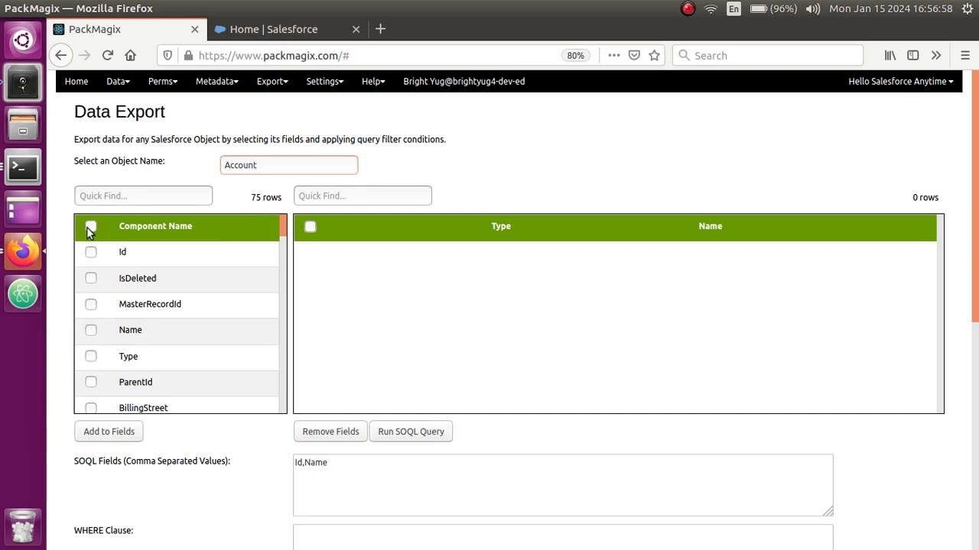
Step: Select all 75 Account fields, add them to the SOQL field list and review it
{"action": "left_click", "coordinate": [91, 227]}
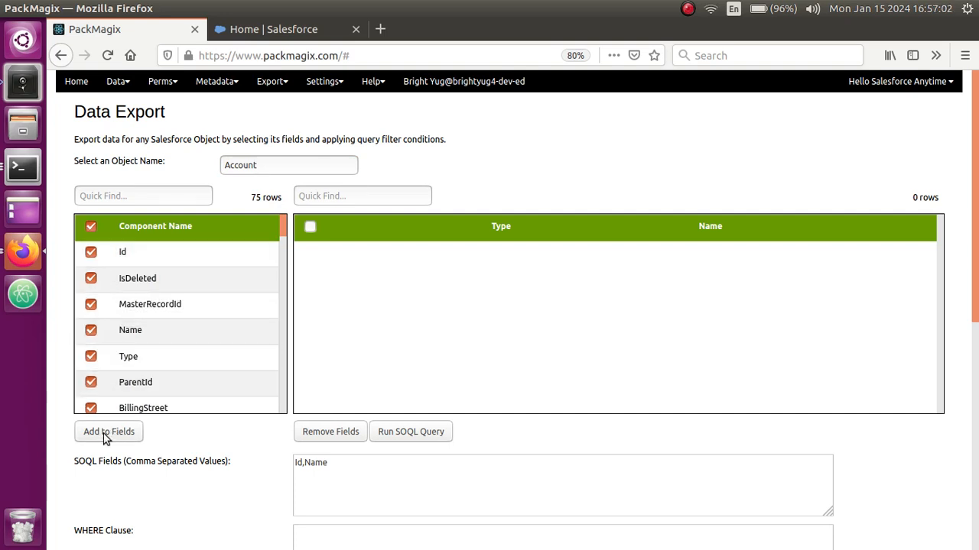
{"action": "left_click", "coordinate": [107, 432]}
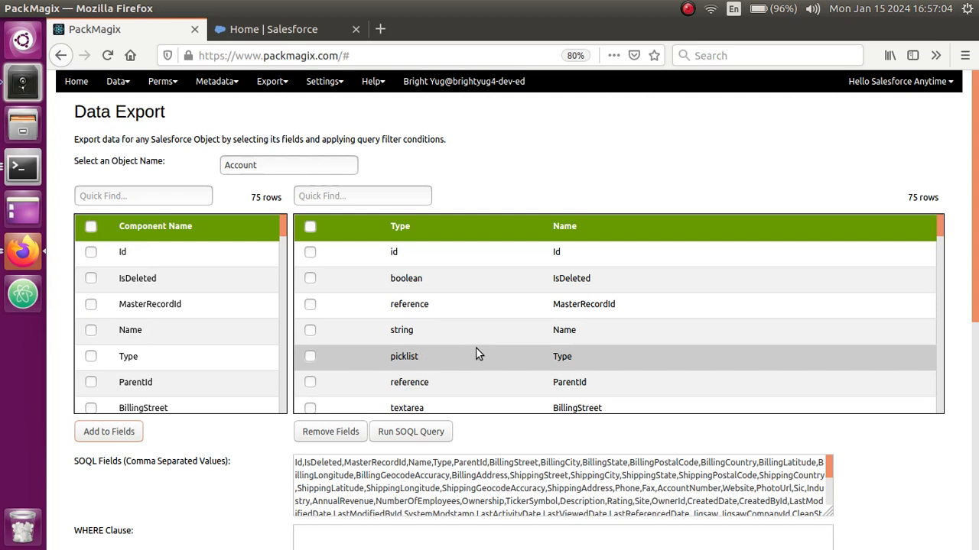
{"action": "mouse_move", "coordinate": [431, 251]}
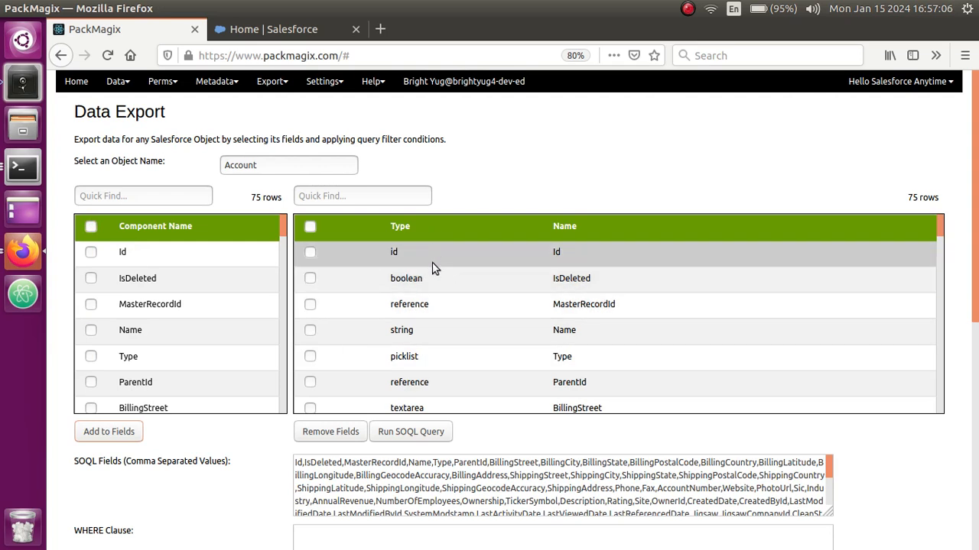
{"action": "scroll", "scroll_direction": "down", "scroll_amount": 3}
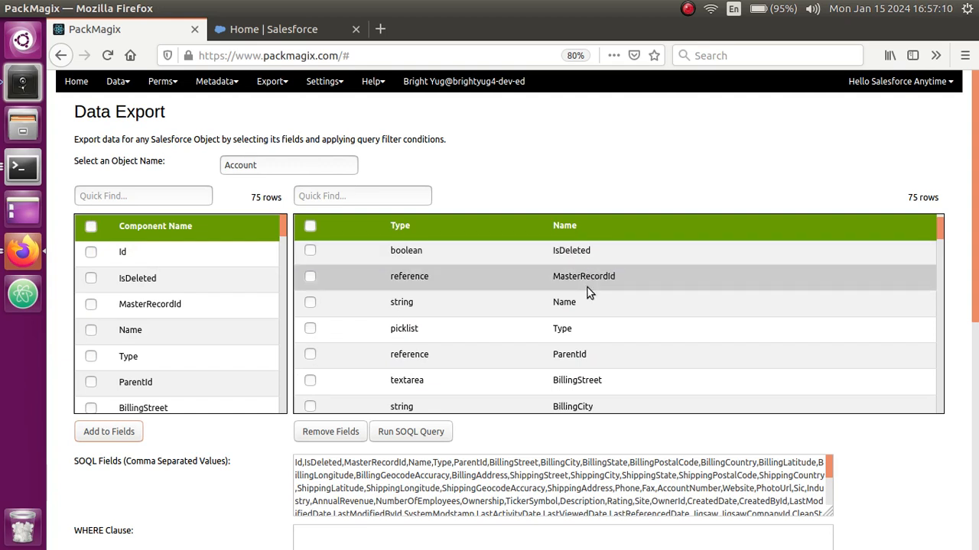
{"action": "scroll", "scroll_direction": "down", "scroll_amount": 3}
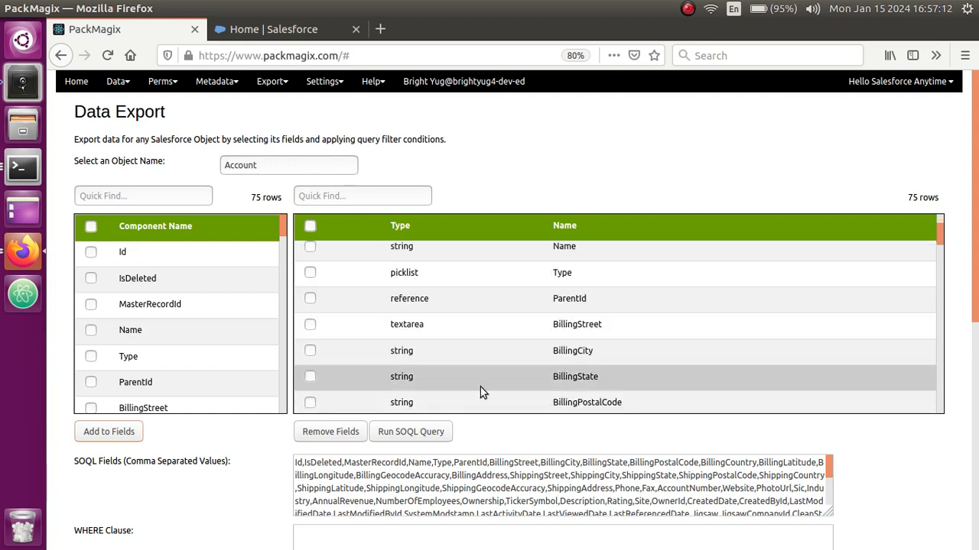
{"action": "scroll", "scroll_direction": "down", "scroll_amount": 3}
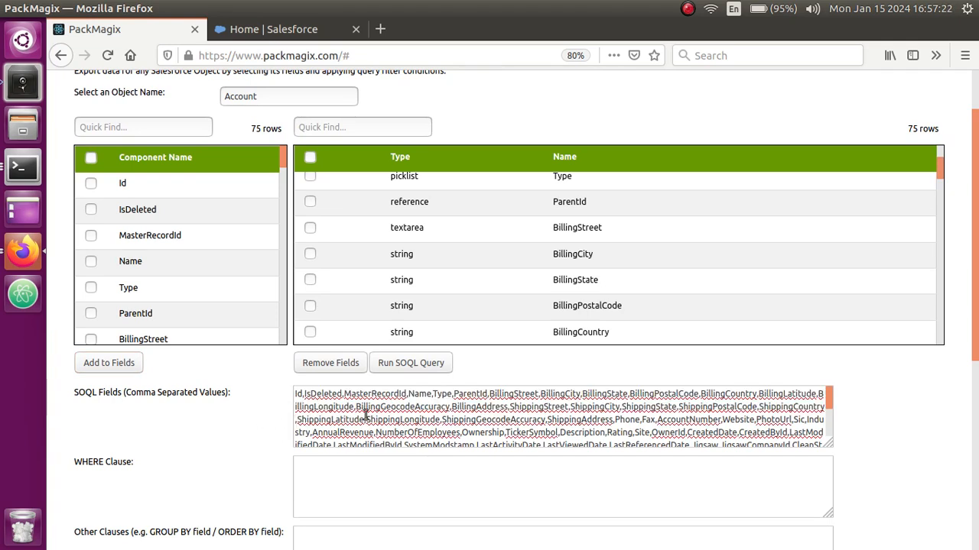
{"action": "scroll", "scroll_direction": "down", "scroll_amount": 3}
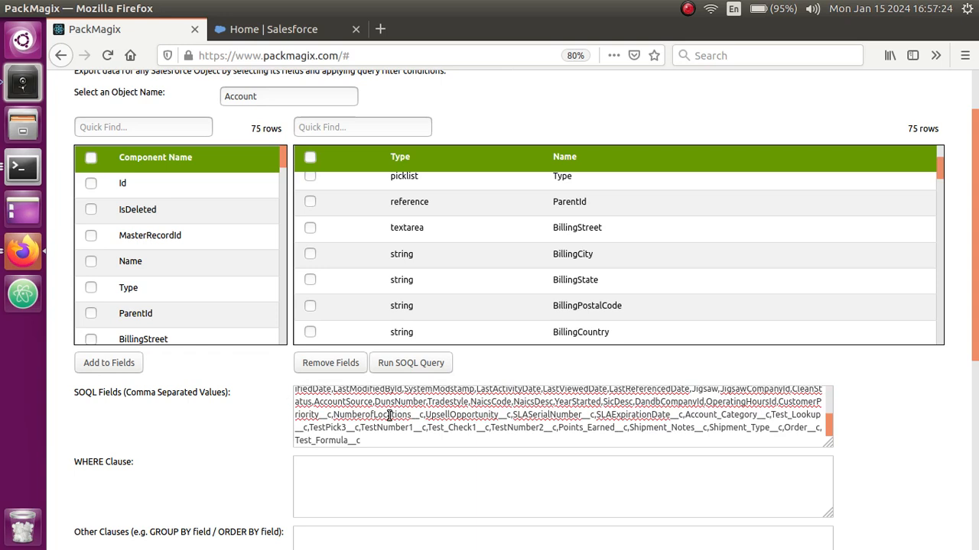
{"action": "mouse_move", "coordinate": [396, 444]}
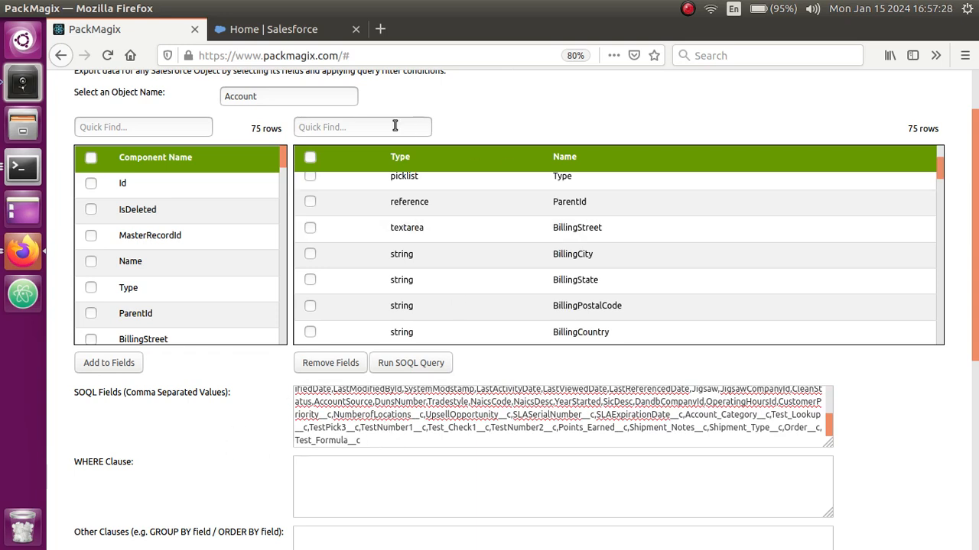
{"action": "mouse_move", "coordinate": [23, 294]}
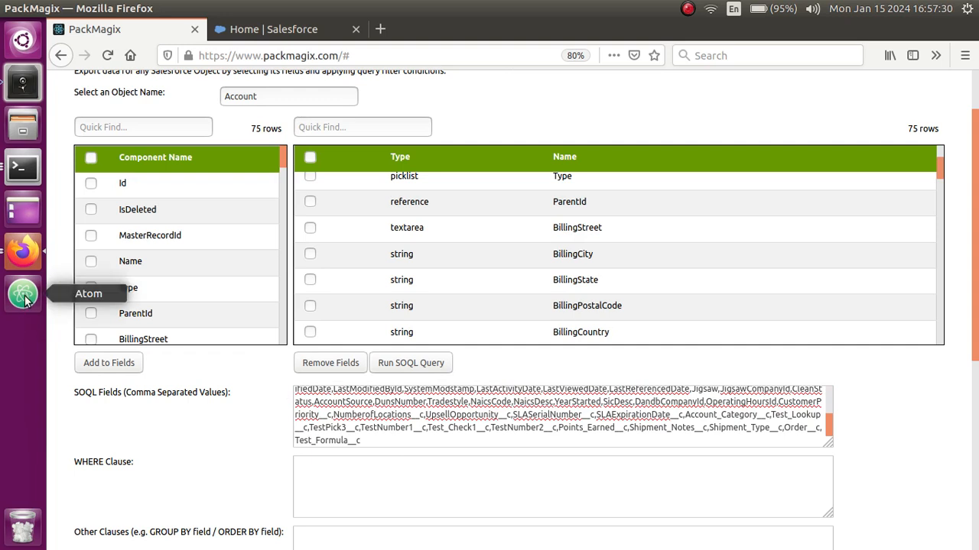
{"action": "mouse_move", "coordinate": [23, 253]}
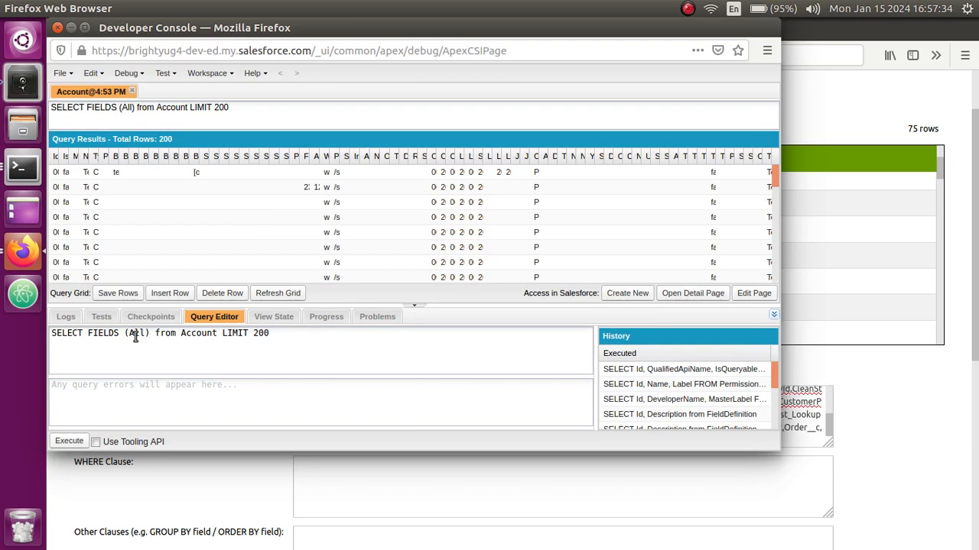
Step: Run SELECT FIELDS(Standard) from Account LIMIT 200, returning 200 rows
{"action": "double_click", "coordinate": [136, 334]}
{"action": "type", "text": "Stan"}
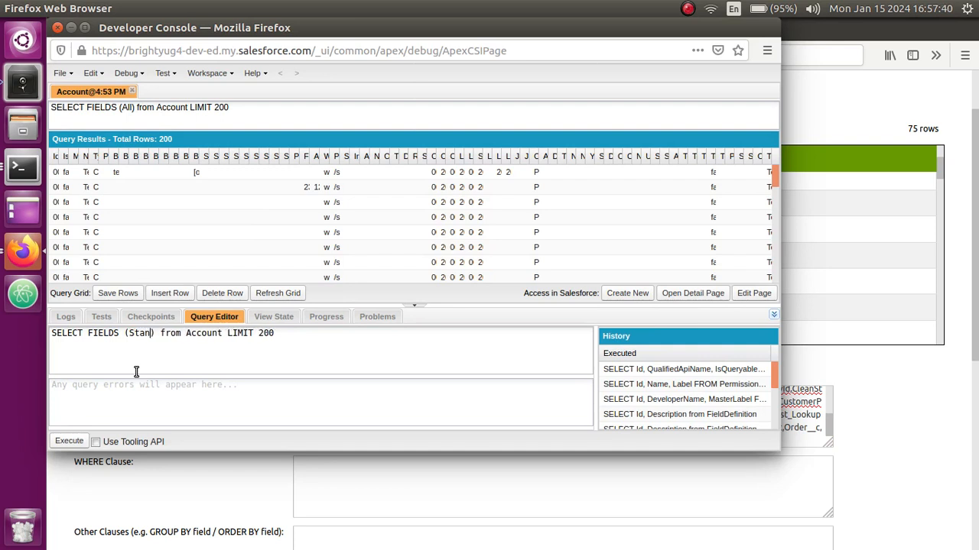
{"action": "type", "text": "dard"}
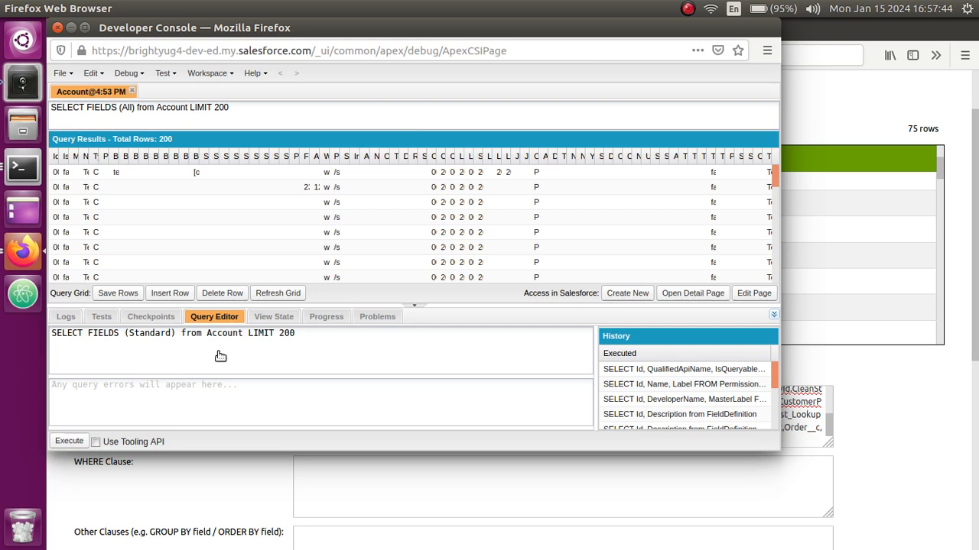
{"action": "left_click", "coordinate": [69, 441]}
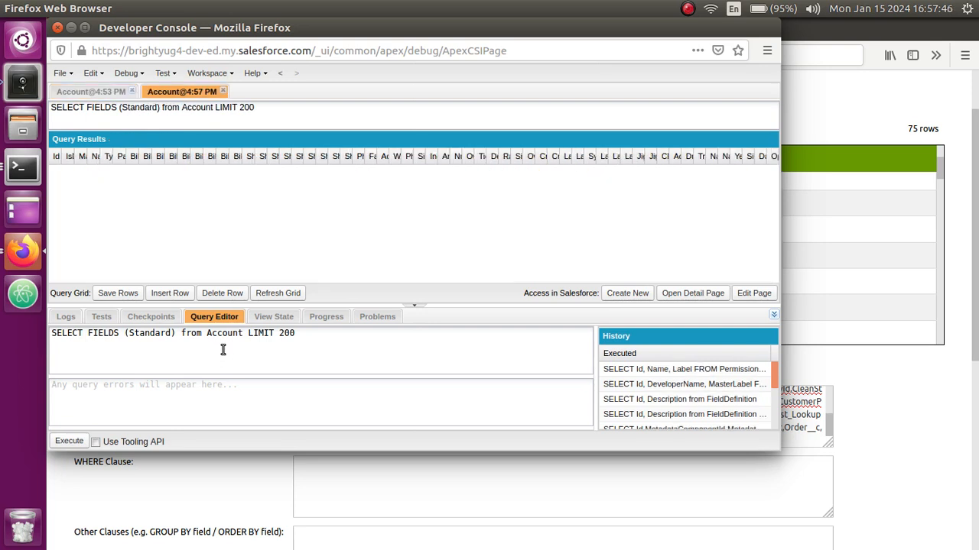
{"action": "left_click", "coordinate": [69, 441]}
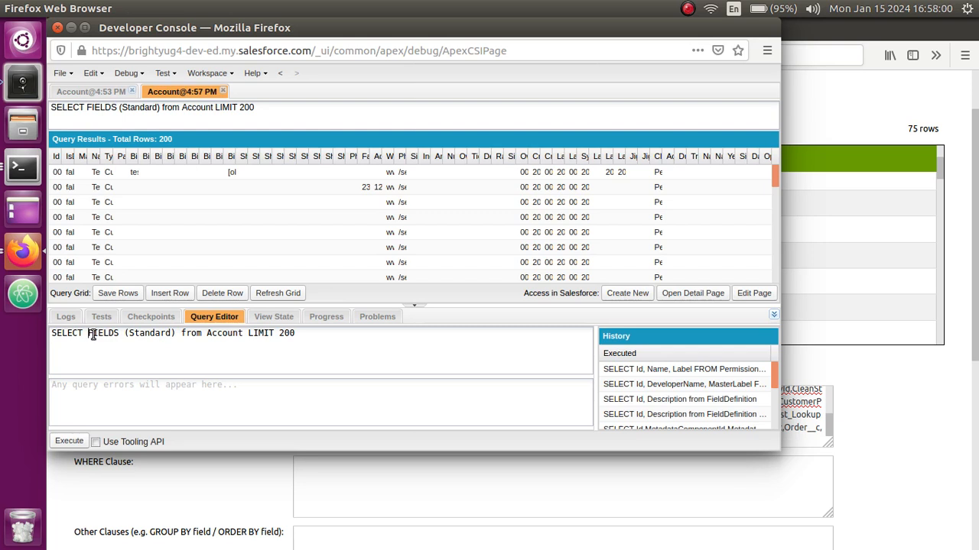
Step: Run SELECT FIELDS(Custom) from Account LIMIT 200, returning 200 rows of custom fields
{"action": "double_click", "coordinate": [104, 334]}
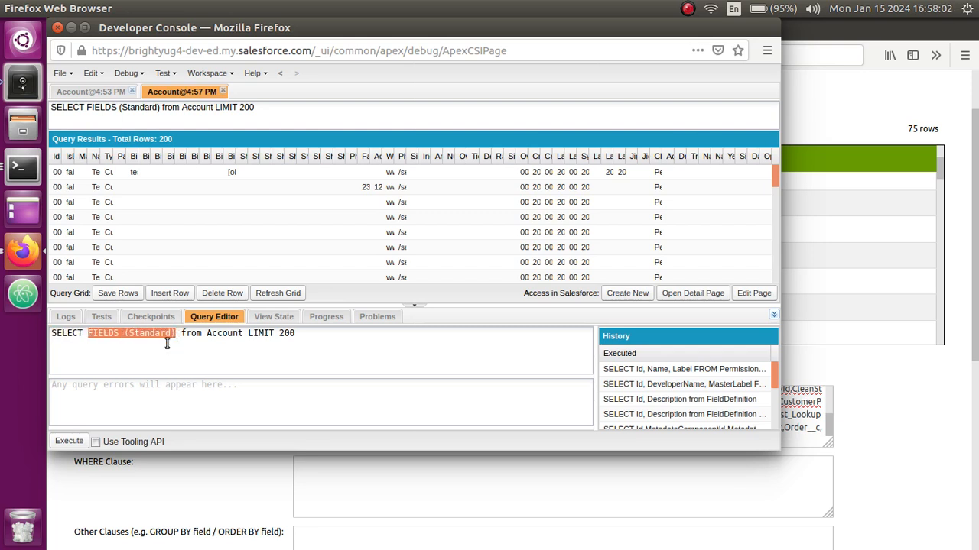
{"action": "left_click", "coordinate": [165, 333]}
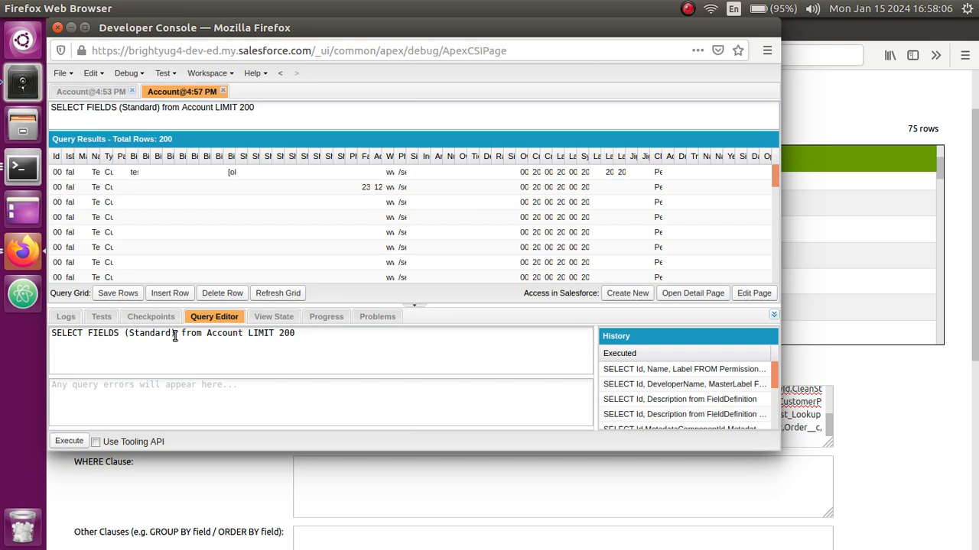
{"action": "double_click", "coordinate": [150, 334]}
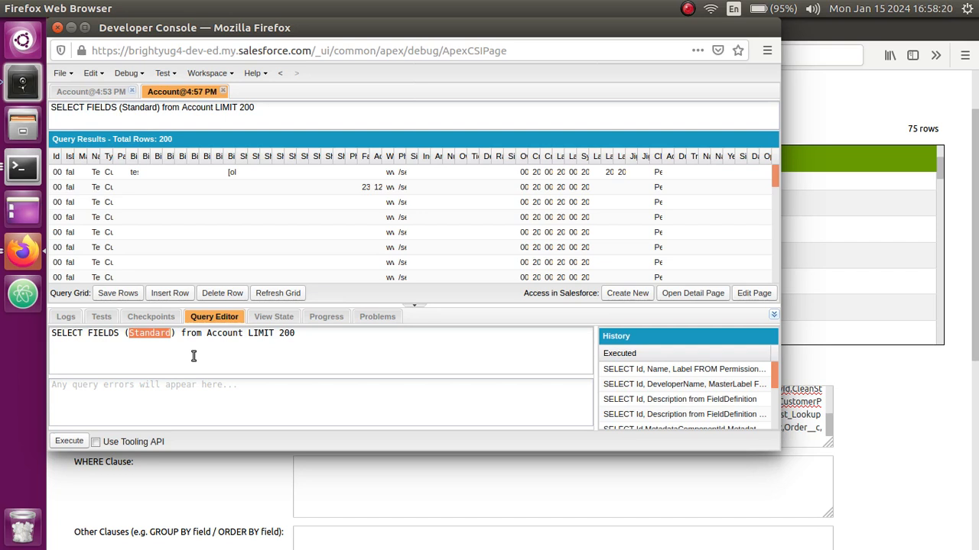
{"action": "type", "text": "C"}
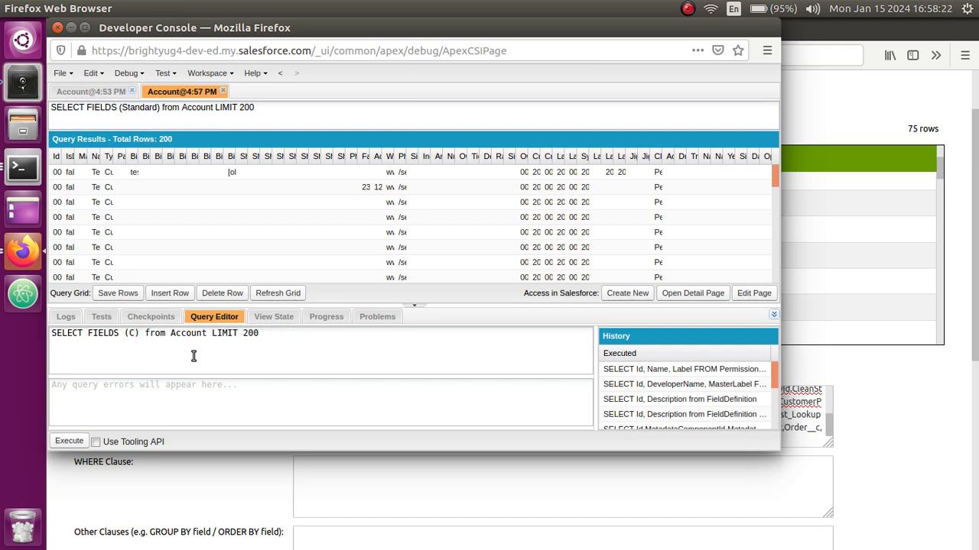
{"action": "type", "text": "ustom"}
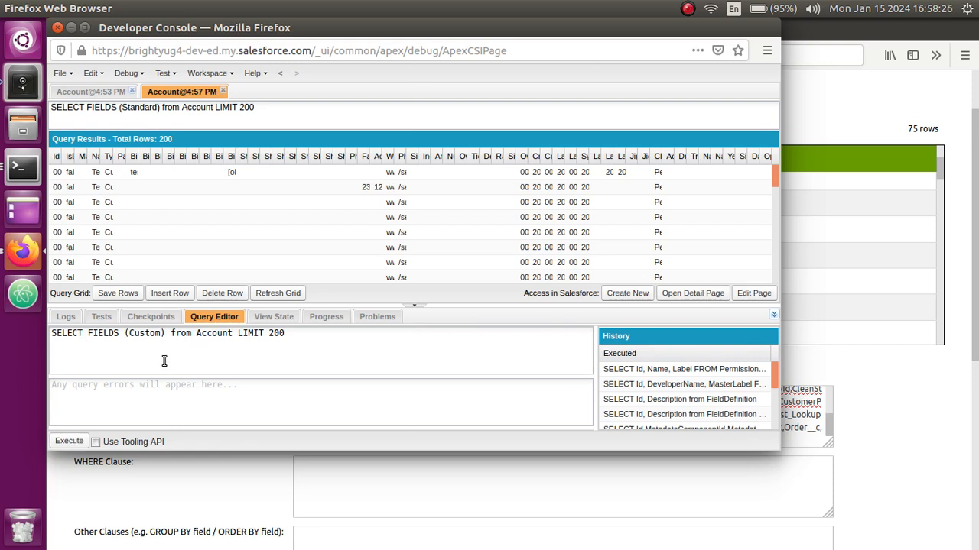
{"action": "left_click", "coordinate": [69, 440]}
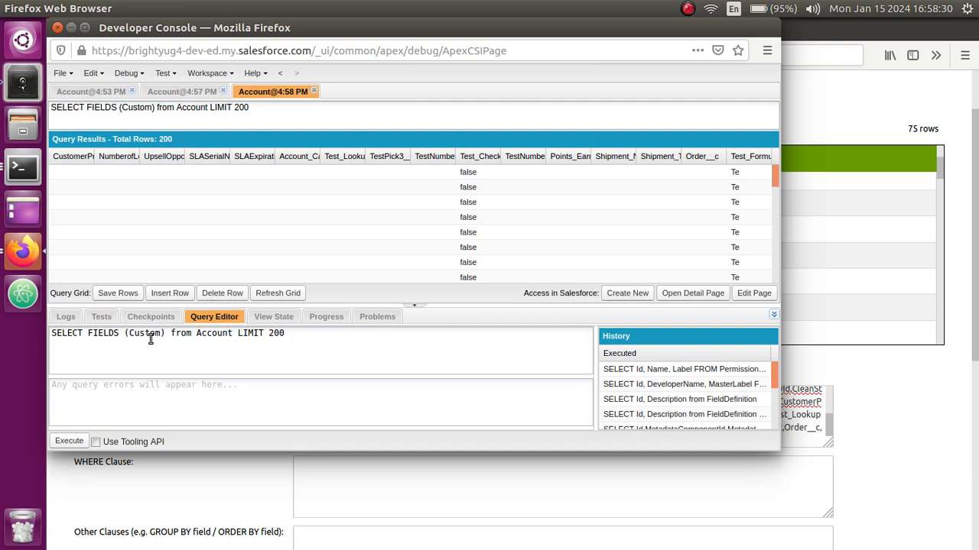
{"action": "mouse_move", "coordinate": [165, 345]}
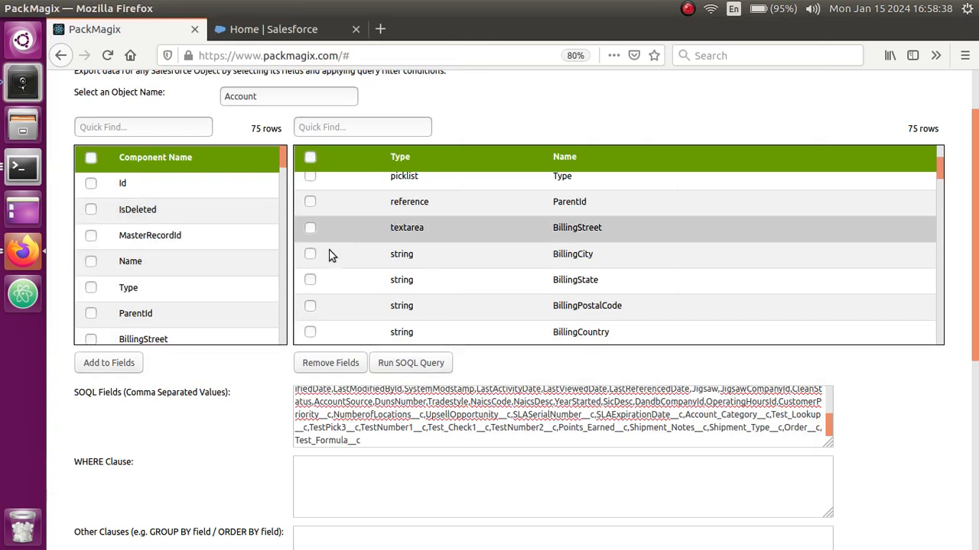
{"action": "scroll", "scroll_direction": "down", "scroll_amount": 3}
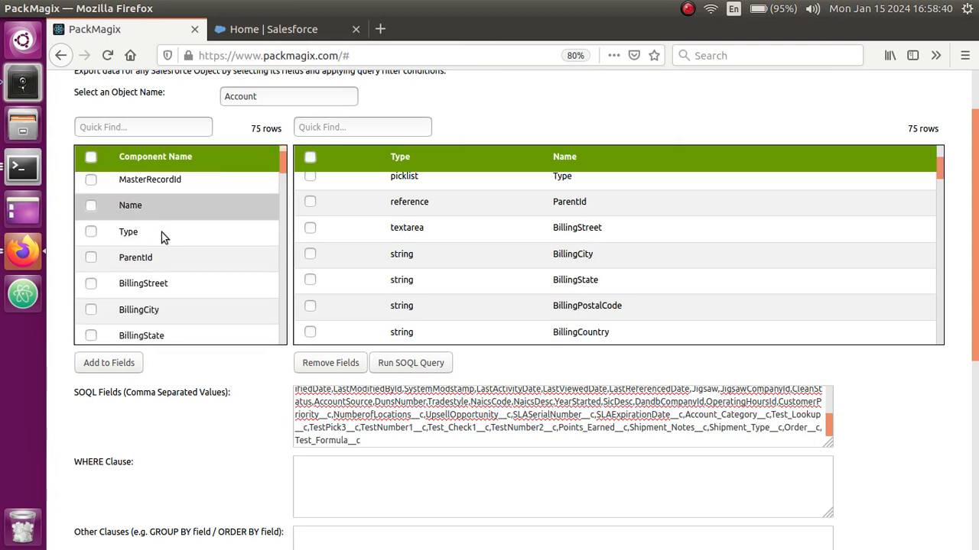
{"action": "scroll", "scroll_direction": "down", "scroll_amount": 3}
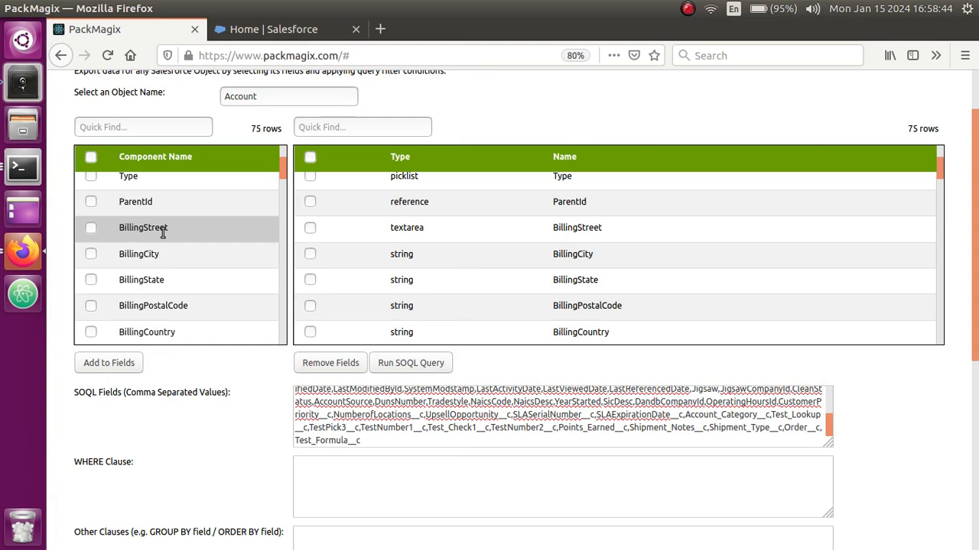
{"action": "scroll", "scroll_direction": "down", "scroll_amount": 3}
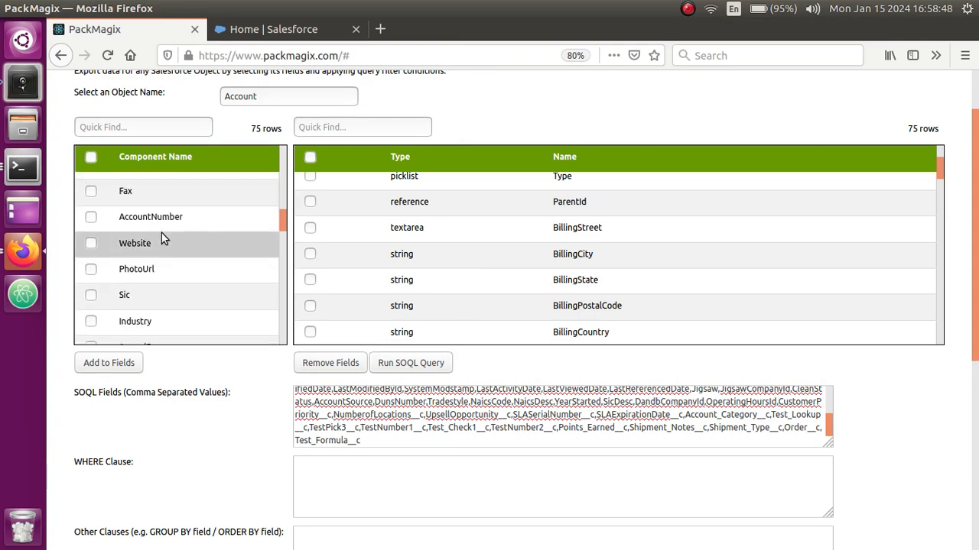
{"action": "scroll", "scroll_direction": "down", "scroll_amount": 3}
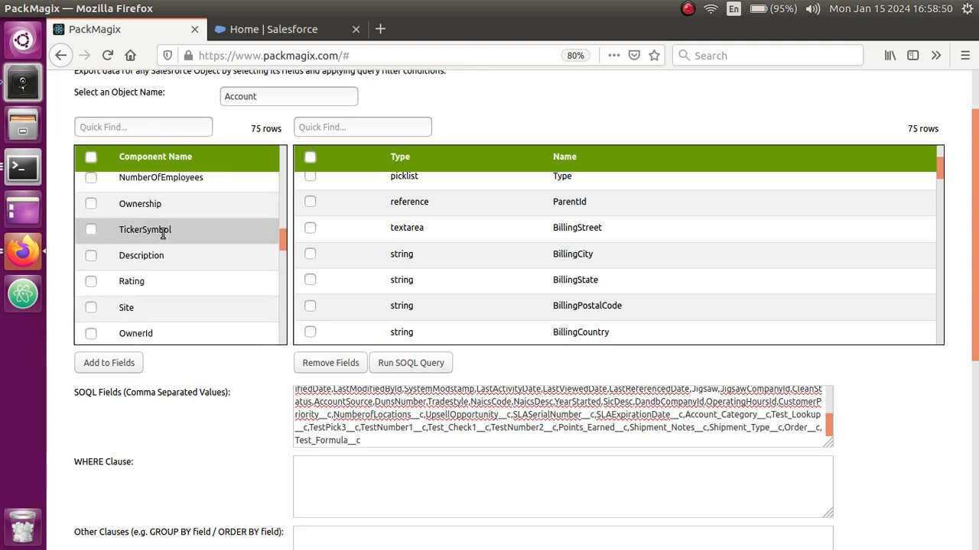
{"action": "scroll", "scroll_direction": "down", "scroll_amount": 3}
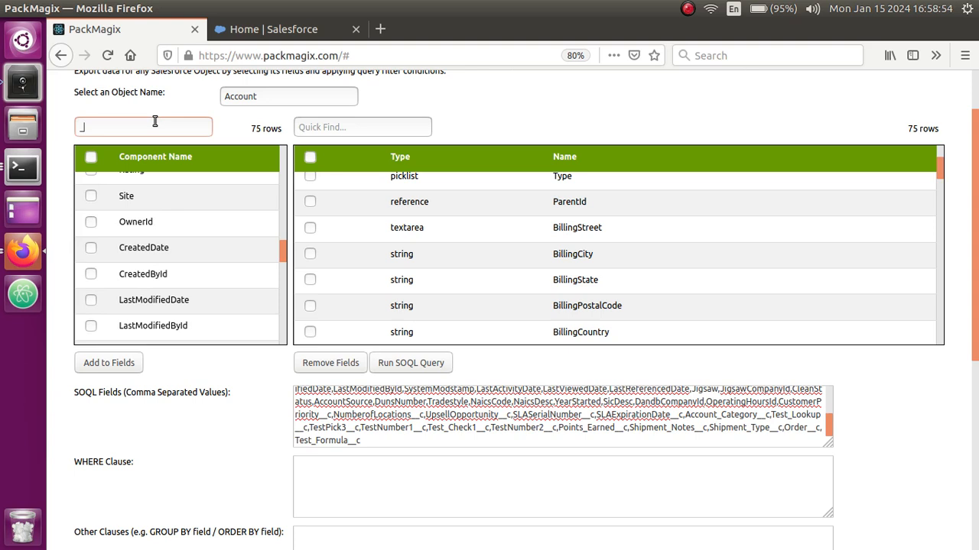
Step: Filter the Account field list by '__c' and look through the 16 custom fields
{"action": "type", "text": "__c"}
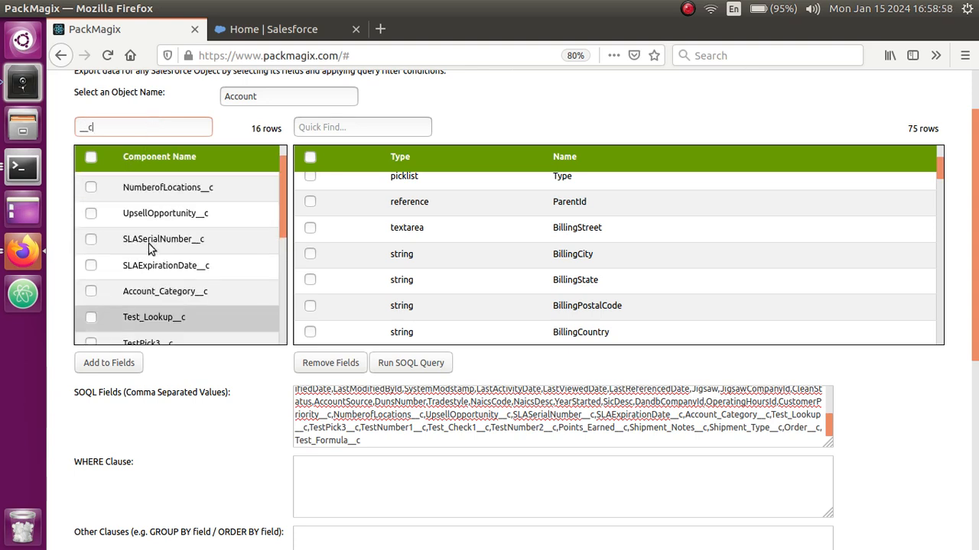
{"action": "scroll", "scroll_direction": "down", "scroll_amount": 3}
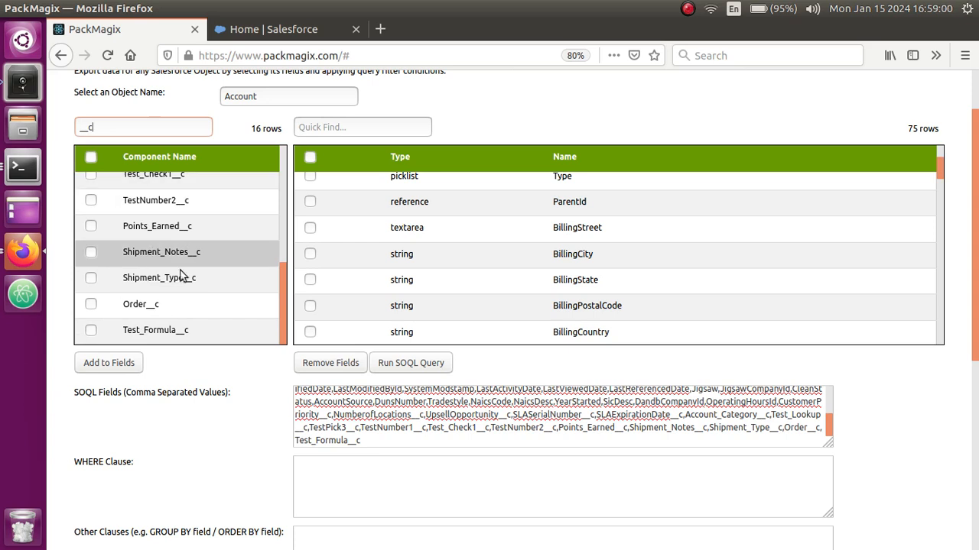
{"action": "scroll", "scroll_direction": "down", "scroll_amount": 3}
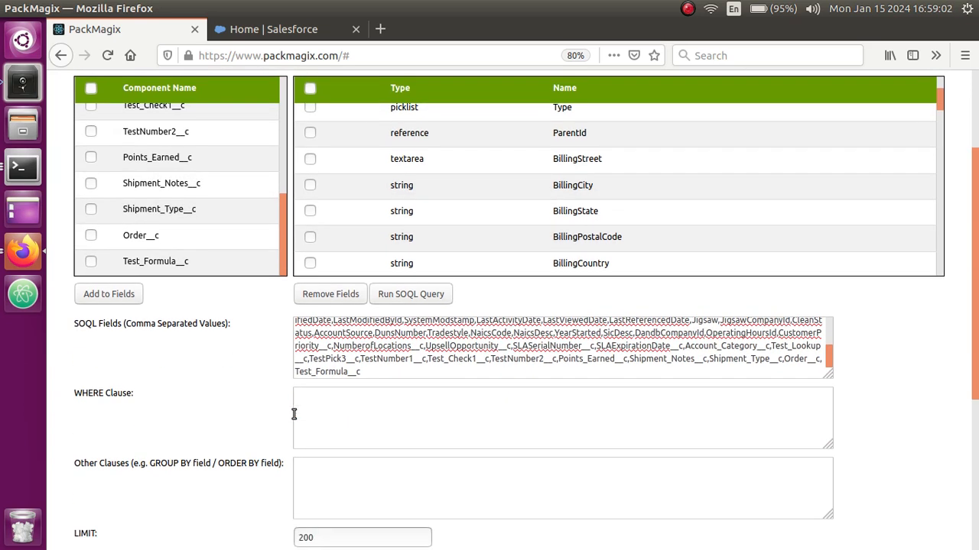
{"action": "scroll", "scroll_direction": "up", "scroll_amount": 3}
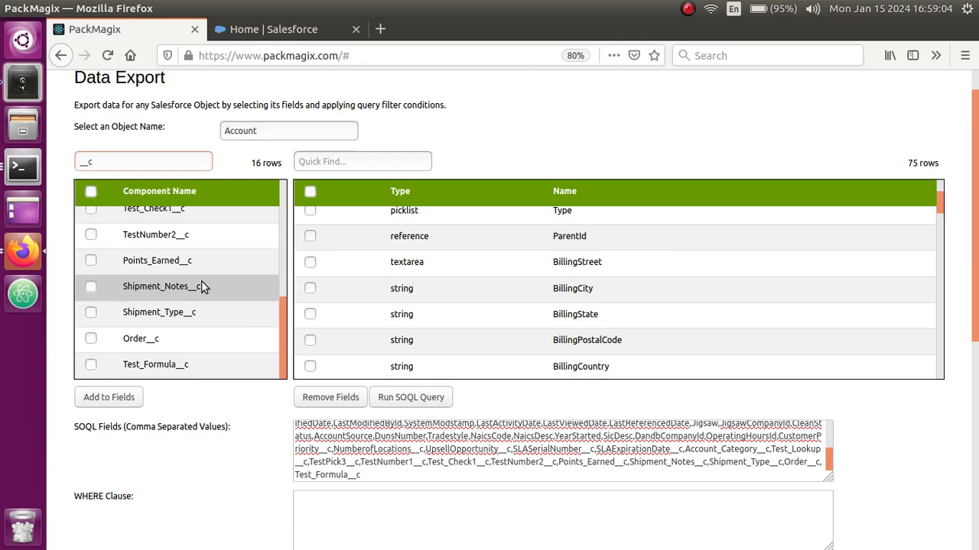
{"action": "scroll", "scroll_direction": "up", "scroll_amount": 3}
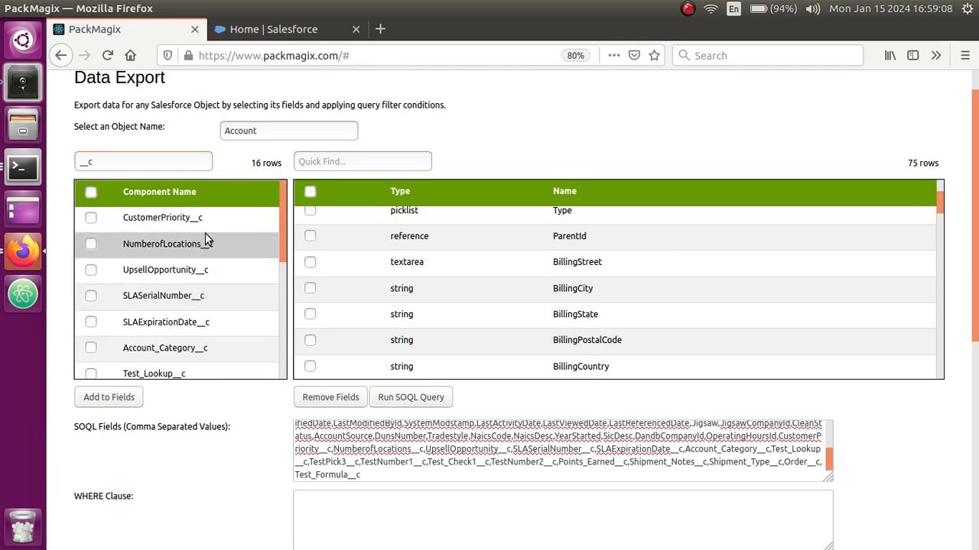
{"action": "scroll", "scroll_direction": "down", "scroll_amount": 3}
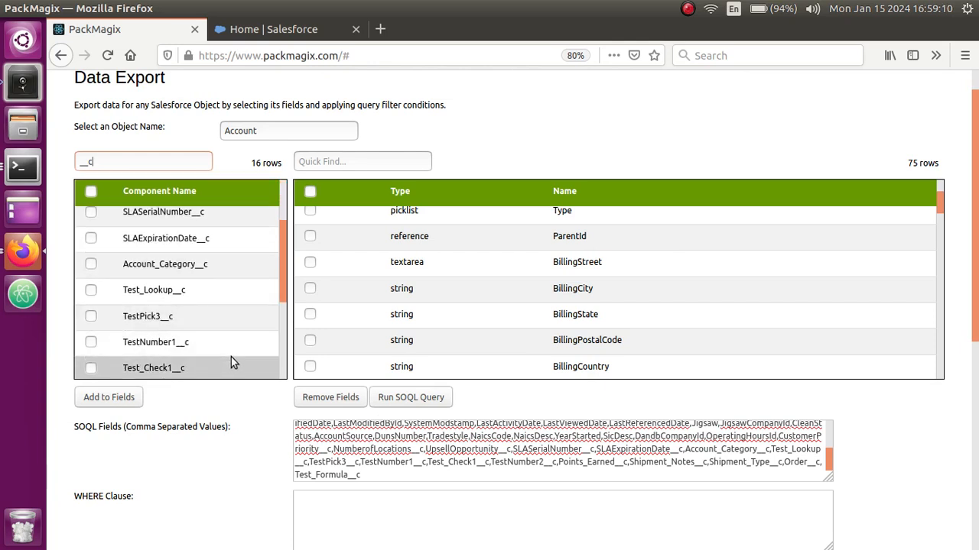
{"action": "scroll", "scroll_direction": "down", "scroll_amount": 3}
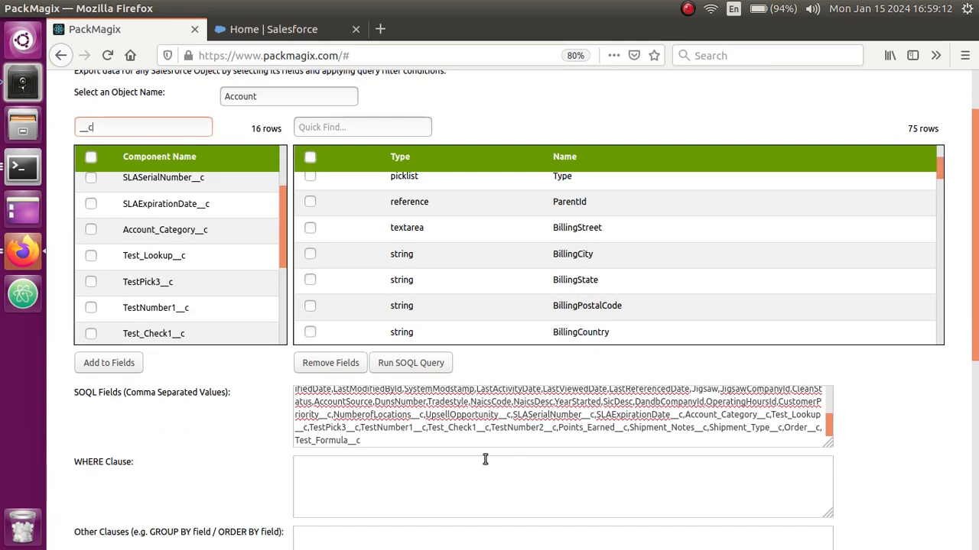
{"action": "mouse_move", "coordinate": [269, 334]}
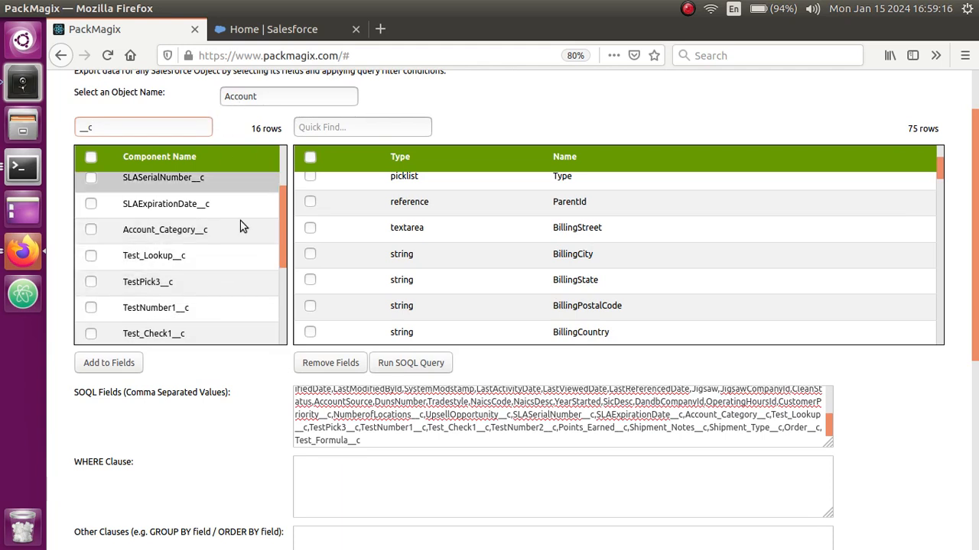
{"action": "scroll", "scroll_direction": "down", "scroll_amount": 3}
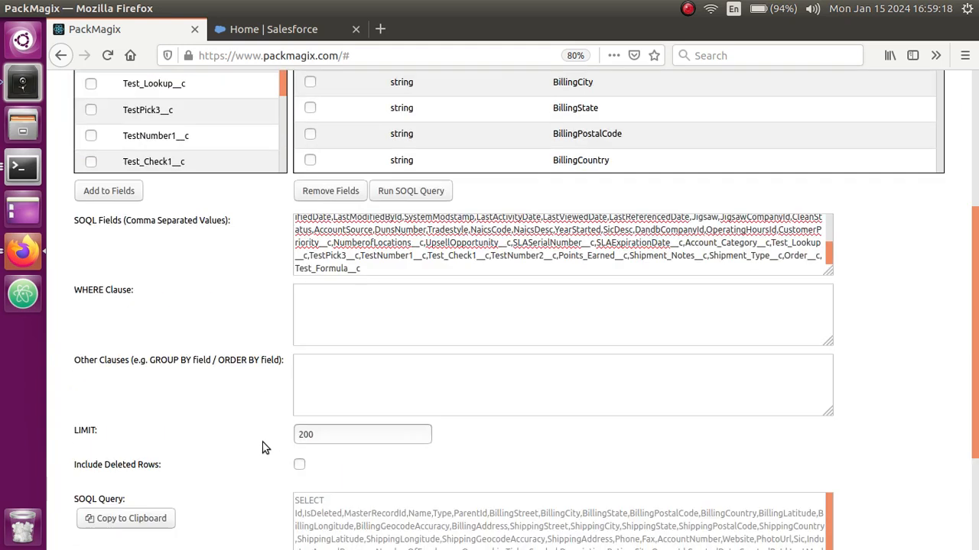
{"action": "scroll", "scroll_direction": "up", "scroll_amount": 3}
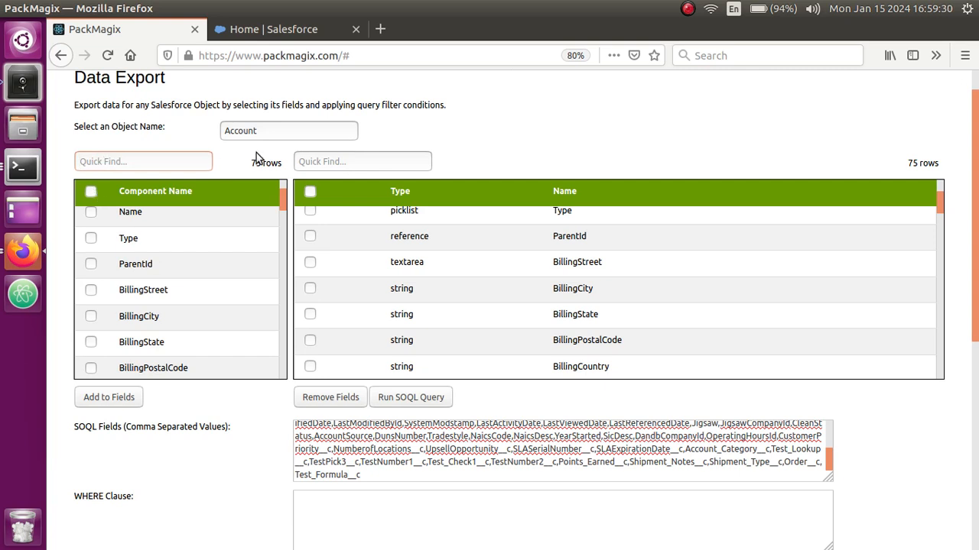
{"action": "mouse_move", "coordinate": [171, 136]}
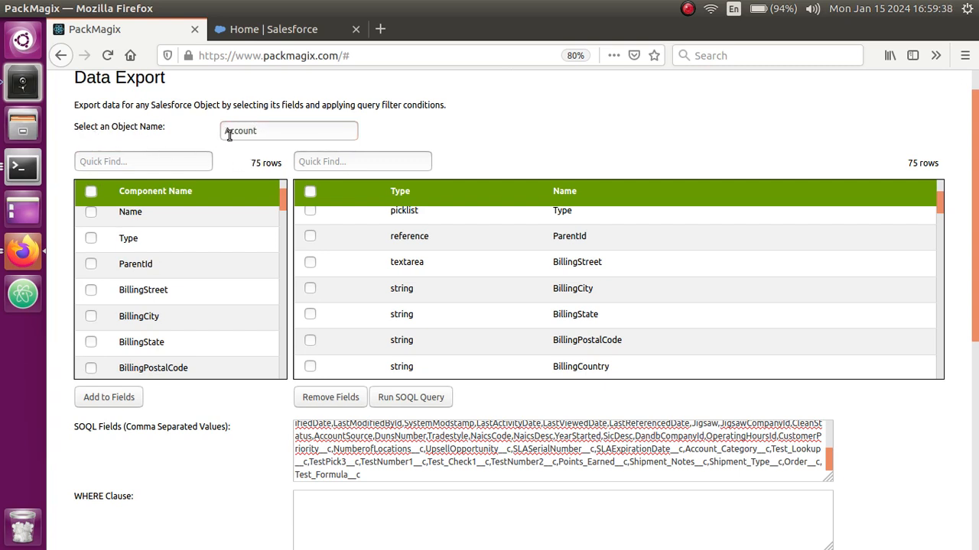
Step: Open the Data > Backup page, showing no object chosen and 0 records
{"action": "left_click", "coordinate": [143, 162]}
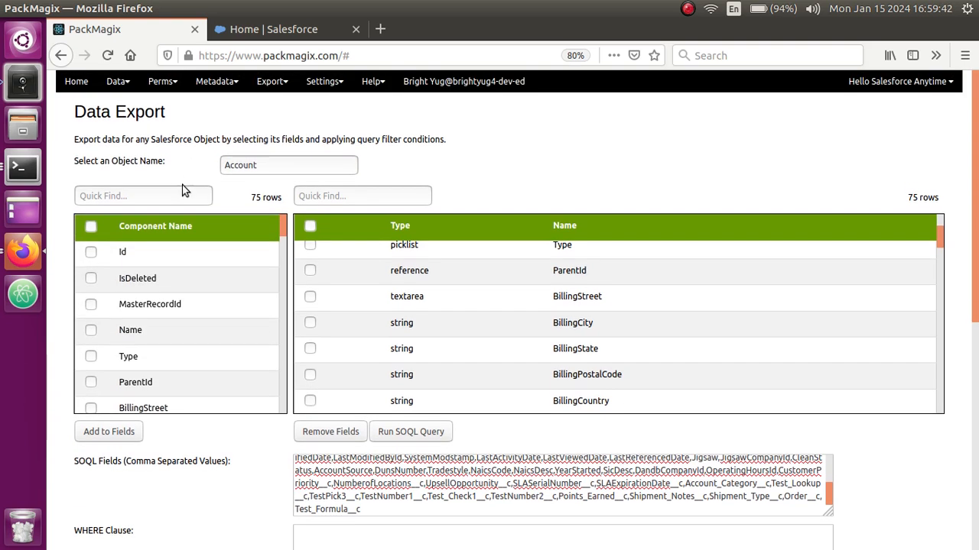
{"action": "left_click", "coordinate": [116, 81]}
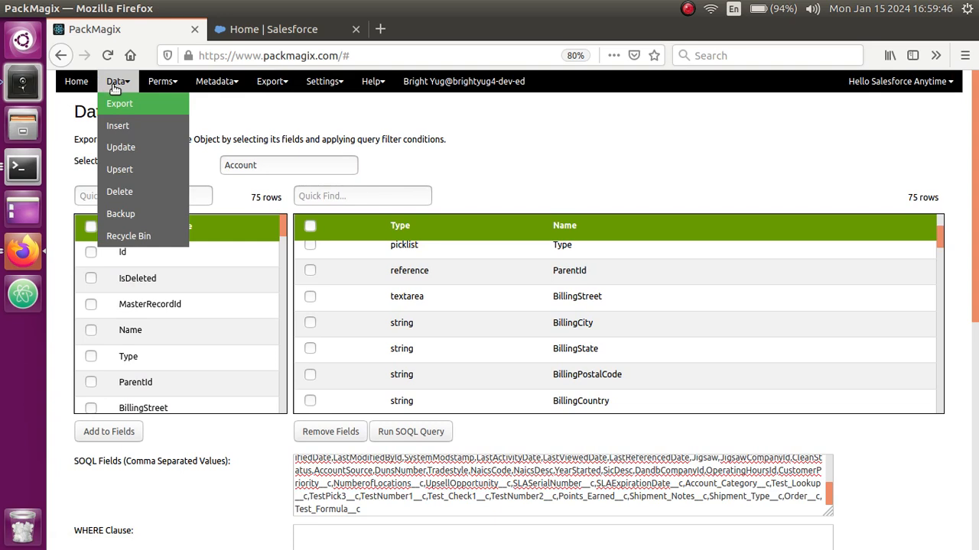
{"action": "mouse_move", "coordinate": [128, 215]}
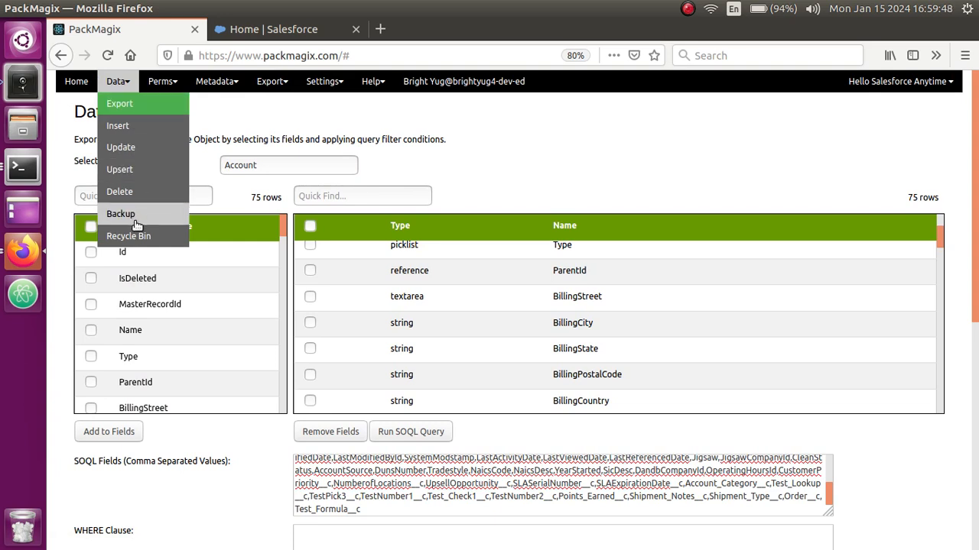
{"action": "left_click", "coordinate": [121, 214]}
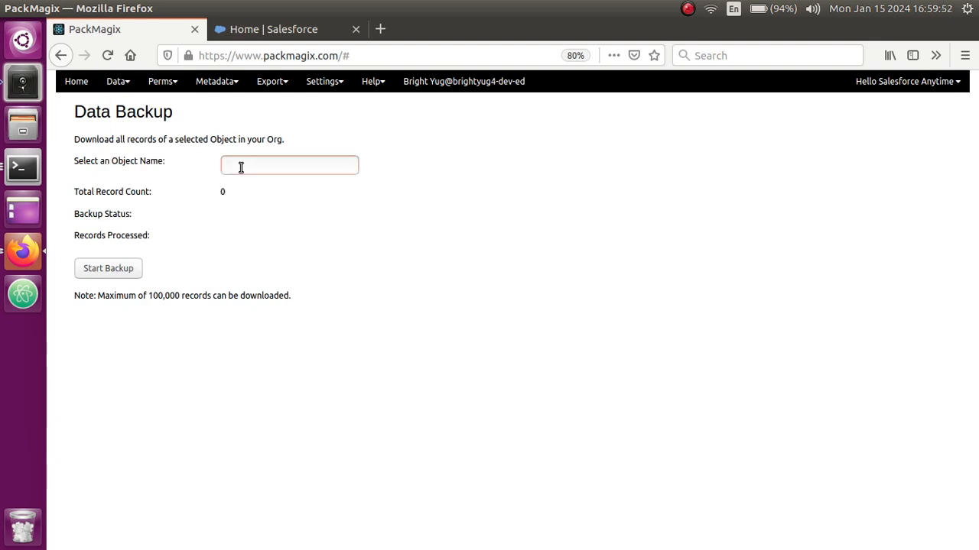
Step: Choose Contact as the backup object, showing a total record count of 20
{"action": "type", "text": "cont"}
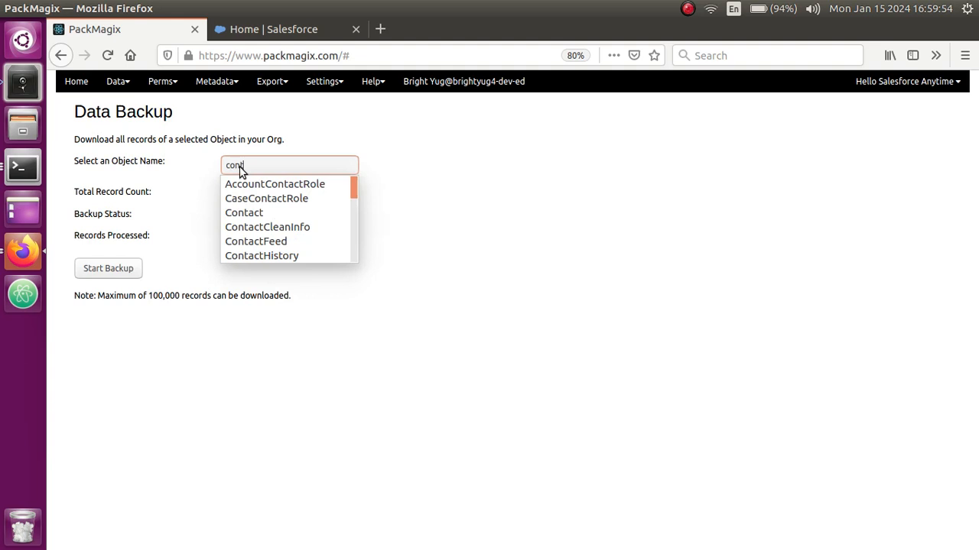
{"action": "type", "text": "act"}
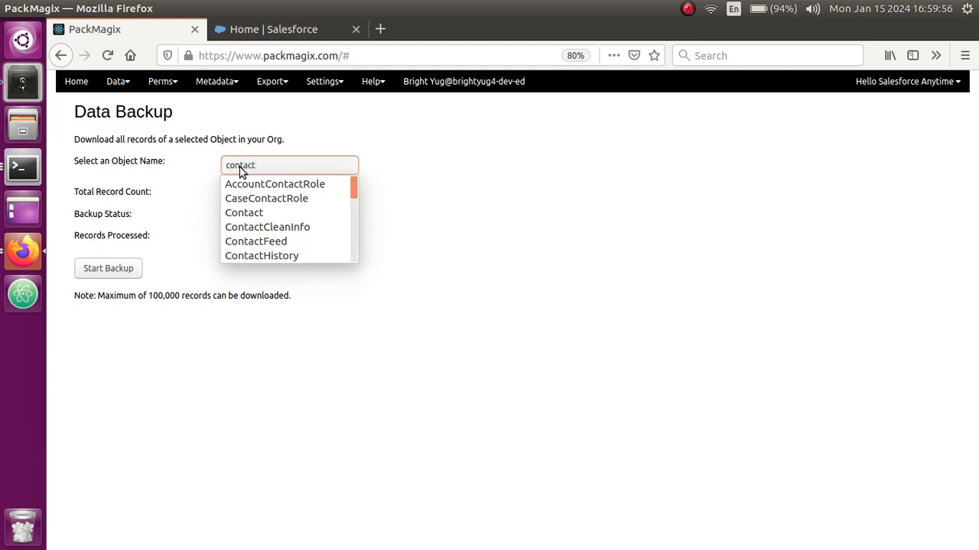
{"action": "left_click", "coordinate": [245, 212]}
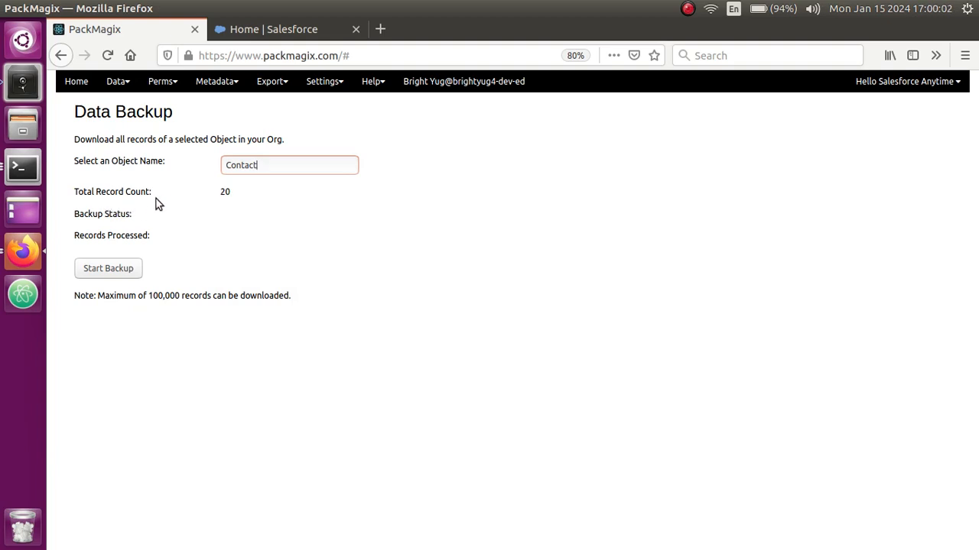
{"action": "mouse_move", "coordinate": [222, 202]}
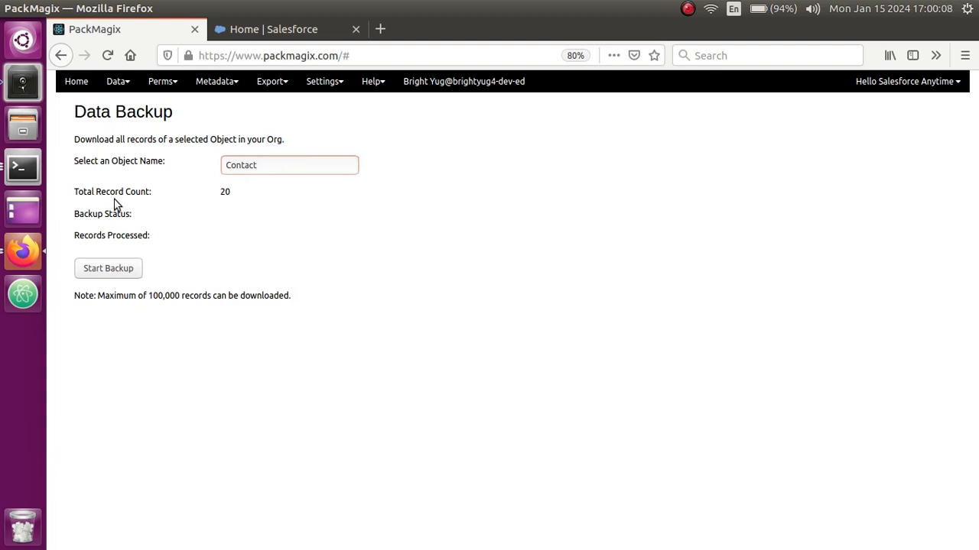
{"action": "mouse_move", "coordinate": [214, 199]}
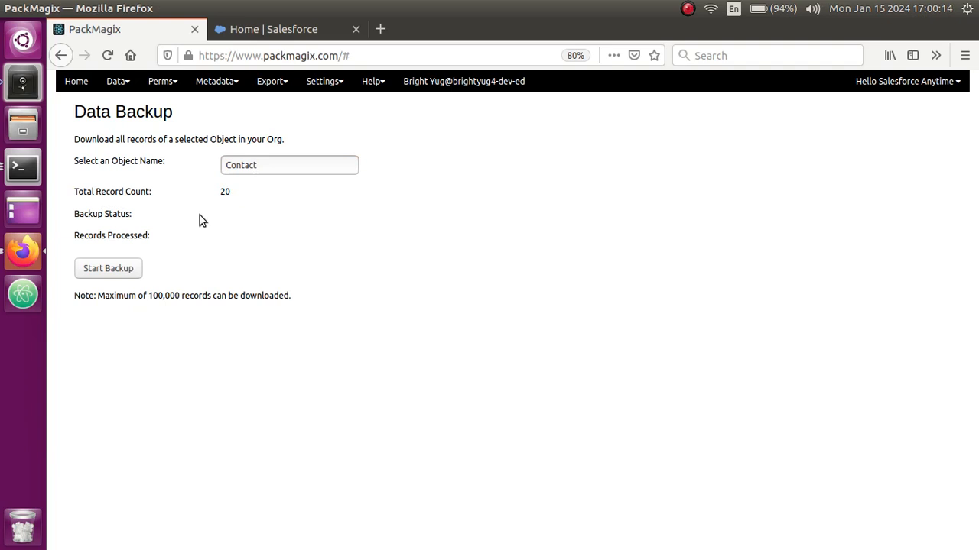
{"action": "mouse_move", "coordinate": [222, 199]}
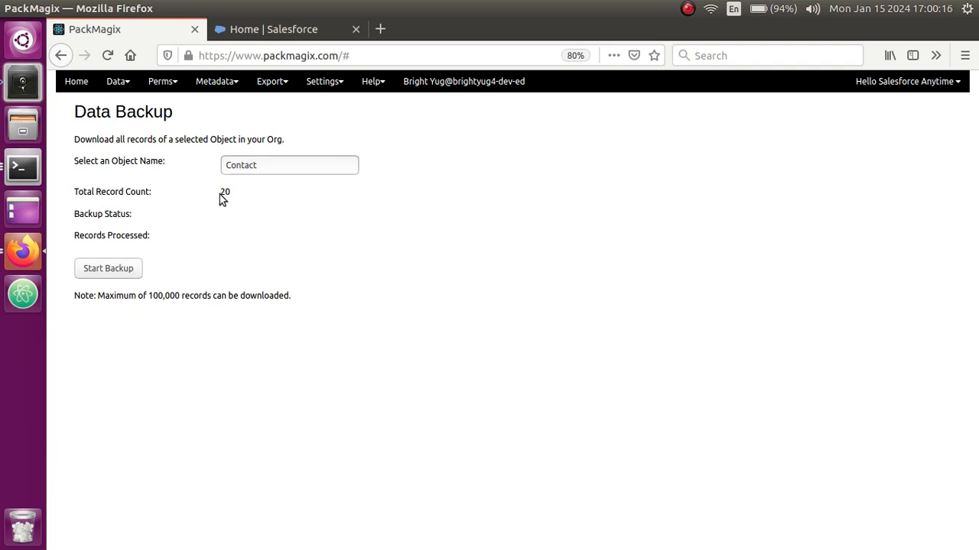
{"action": "mouse_move", "coordinate": [153, 327]}
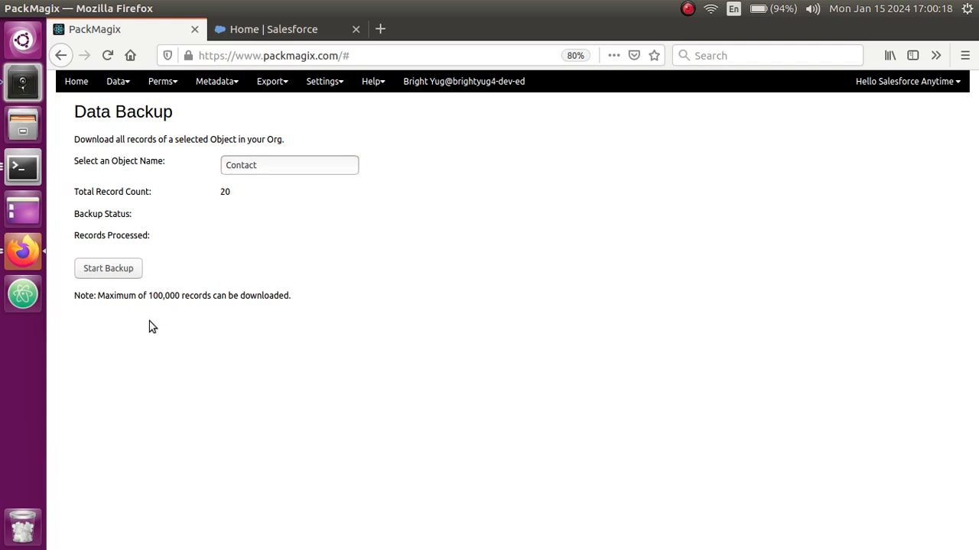
{"action": "mouse_move", "coordinate": [153, 294]}
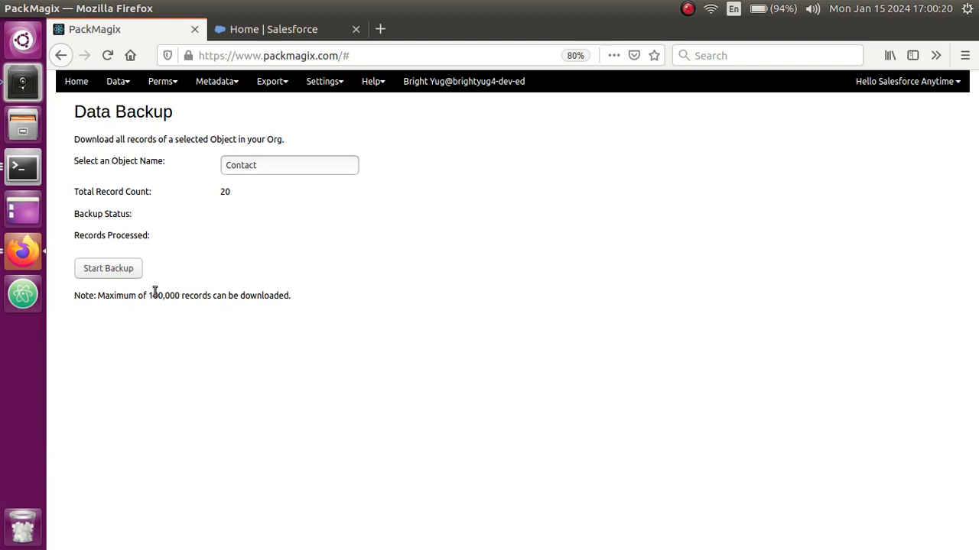
{"action": "mouse_move", "coordinate": [166, 253]}
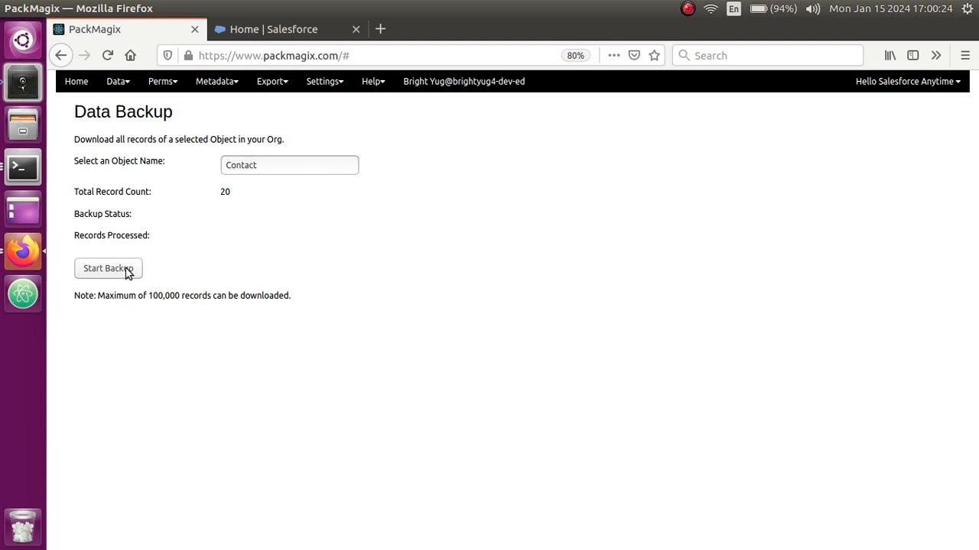
{"action": "mouse_move", "coordinate": [211, 193]}
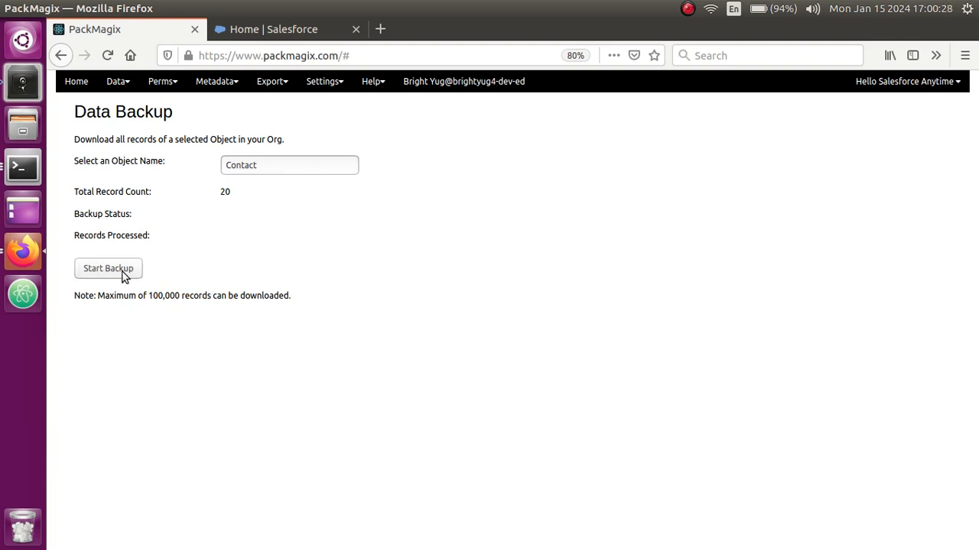
{"action": "mouse_move", "coordinate": [147, 298]}
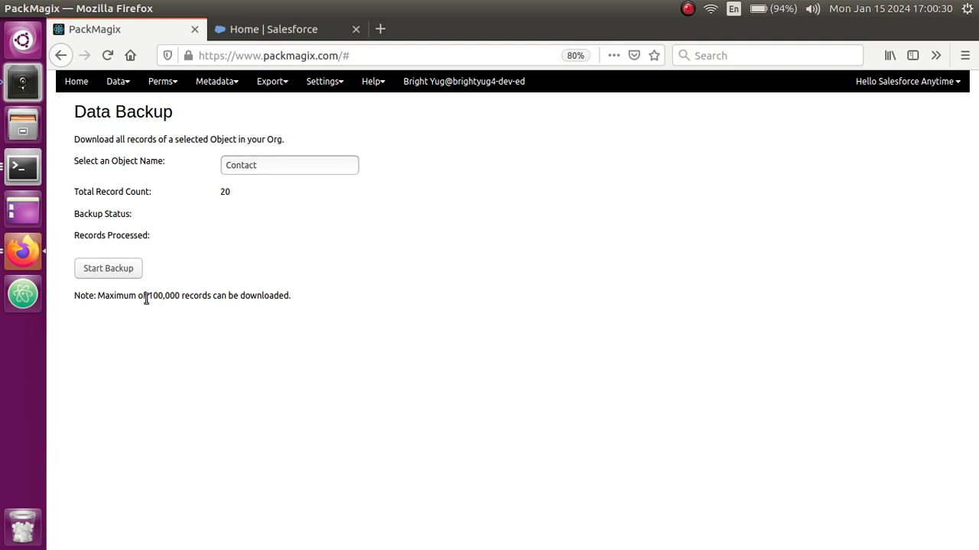
Step: Note the 100,000 record limit and start backing up all Contact records
{"action": "double_click", "coordinate": [156, 297]}
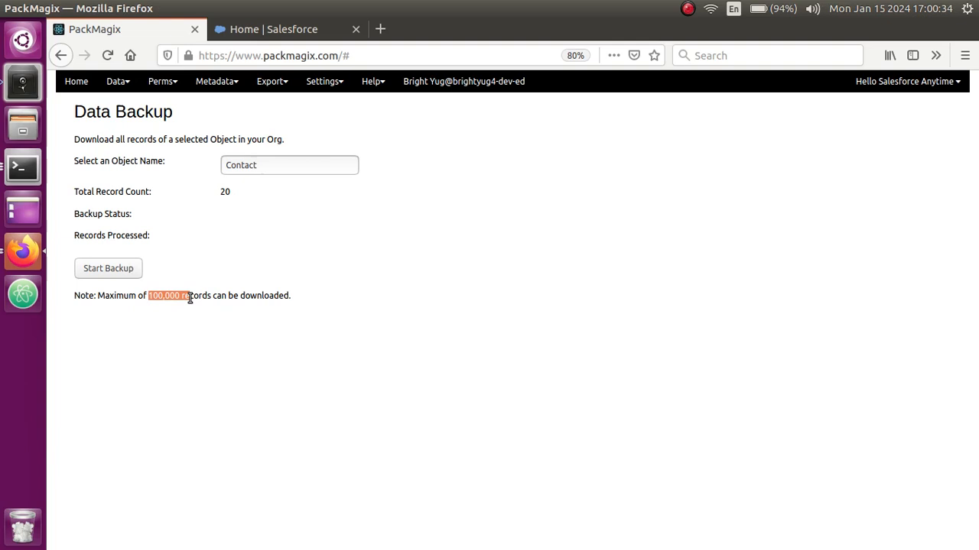
{"action": "mouse_move", "coordinate": [172, 332]}
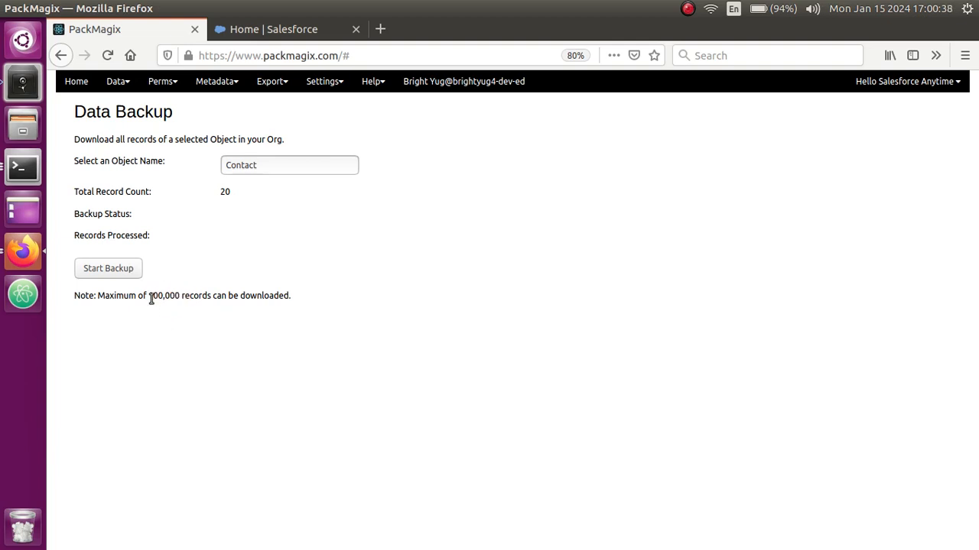
{"action": "double_click", "coordinate": [165, 296]}
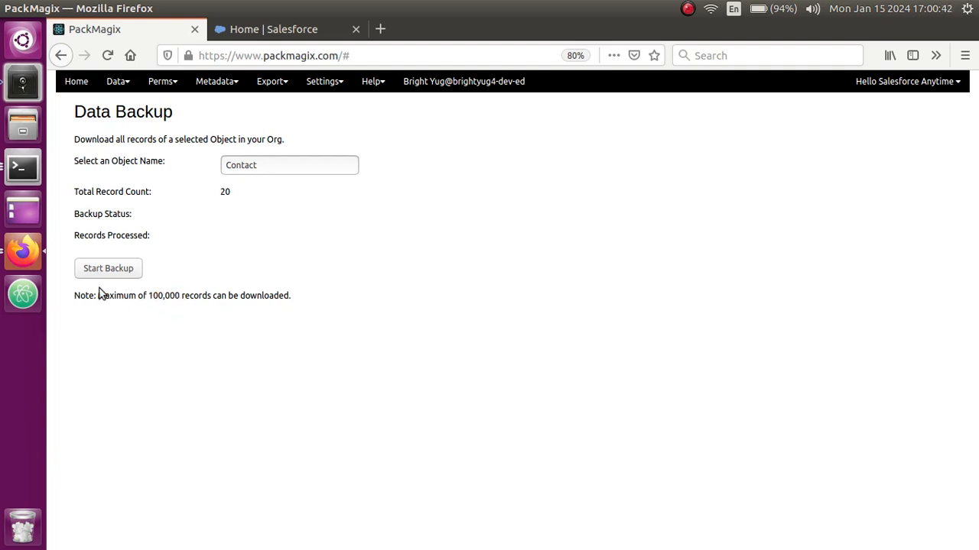
{"action": "left_click", "coordinate": [107, 269]}
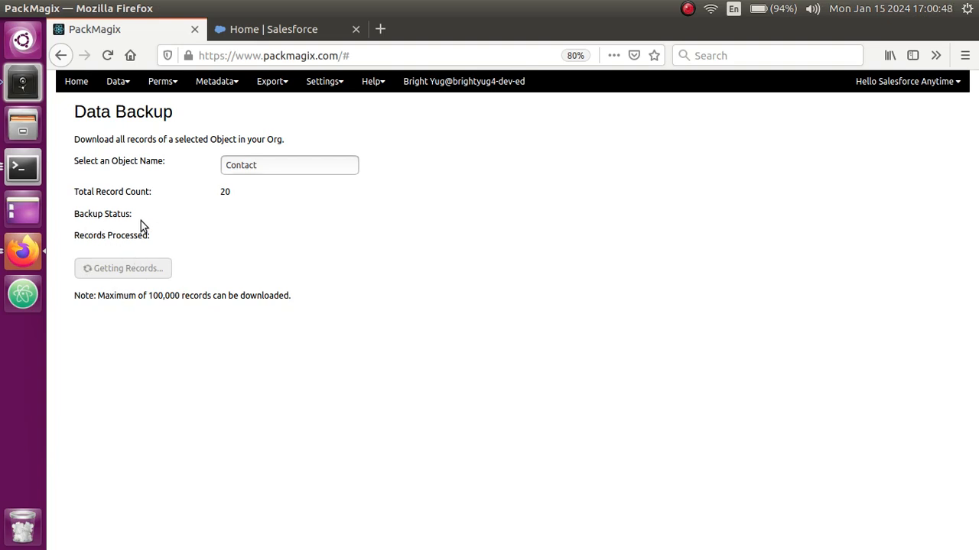
Step: Complete the 20-record Contact backup so Firefox offers Contact_Backup_Results.csv for download
{"action": "left_click", "coordinate": [123, 268]}
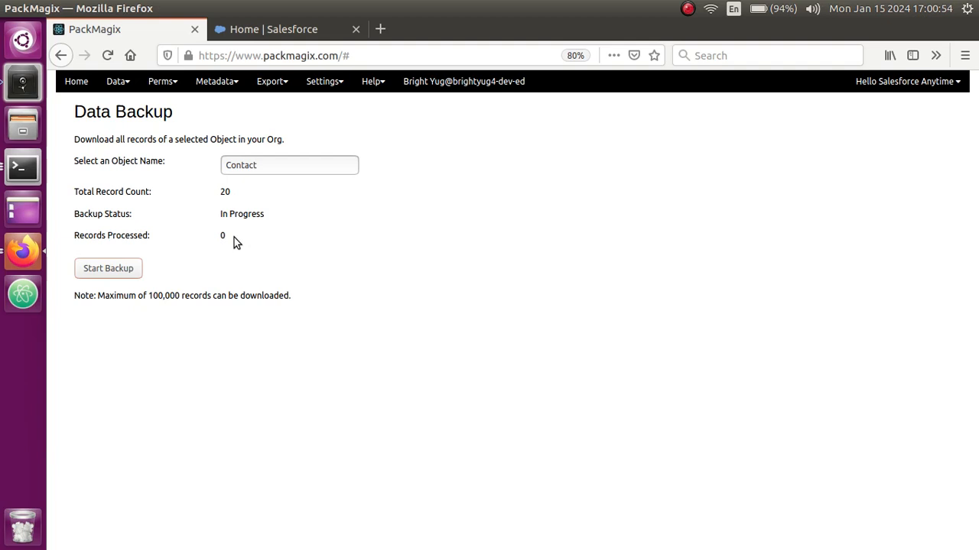
{"action": "mouse_move", "coordinate": [239, 250]}
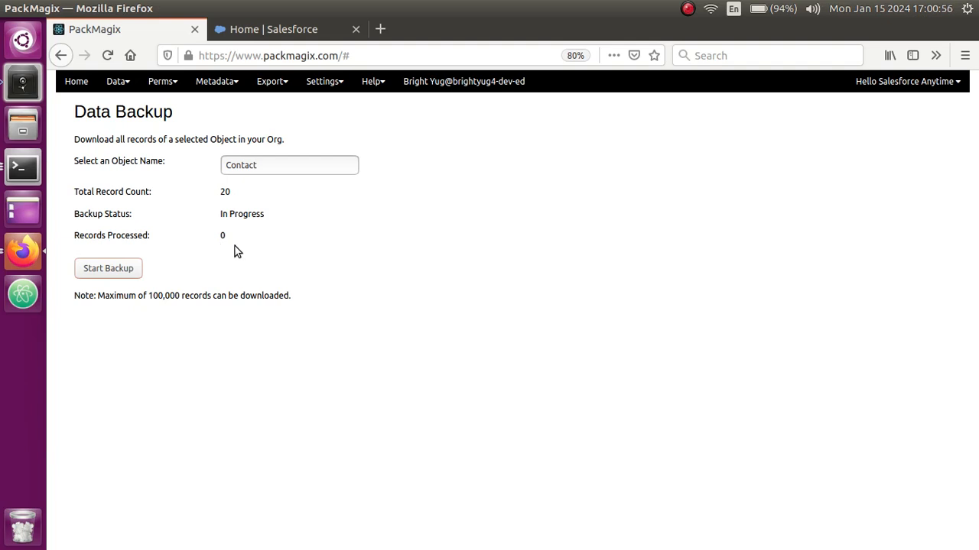
{"action": "mouse_move", "coordinate": [239, 211]}
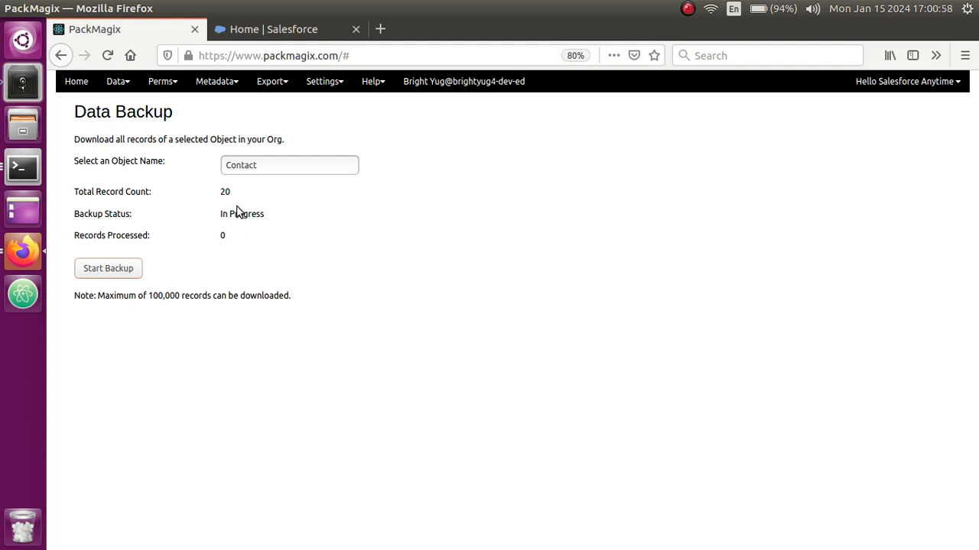
{"action": "mouse_move", "coordinate": [259, 239]}
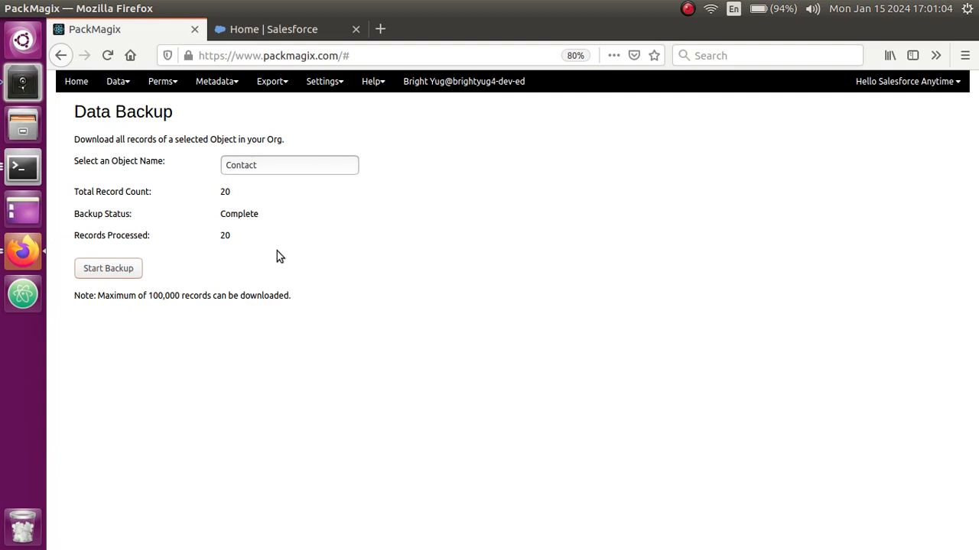
{"action": "left_click", "coordinate": [107, 269]}
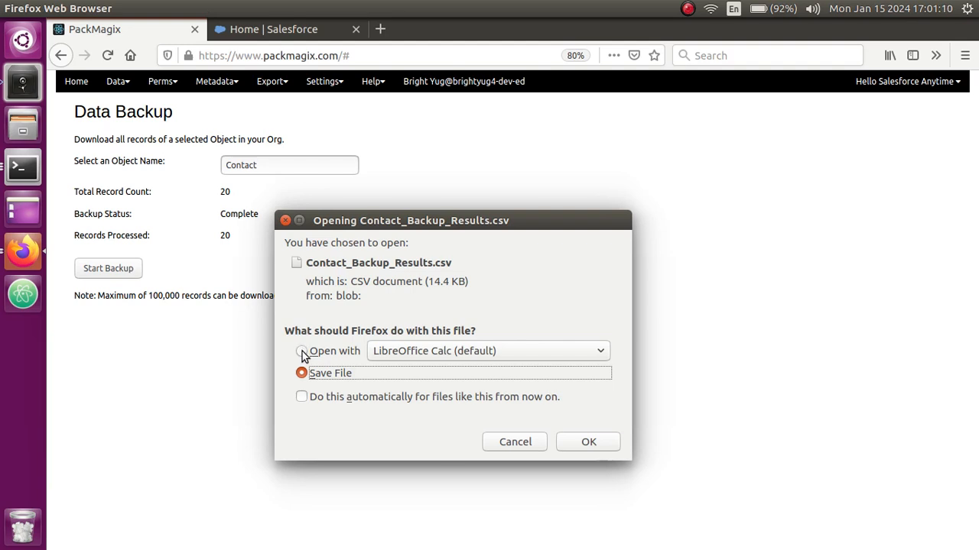
Step: Open Contact_Backup_Results.csv with LibreOffice Calc, accepting the comma-separated Text Import settings
{"action": "left_click", "coordinate": [301, 351]}
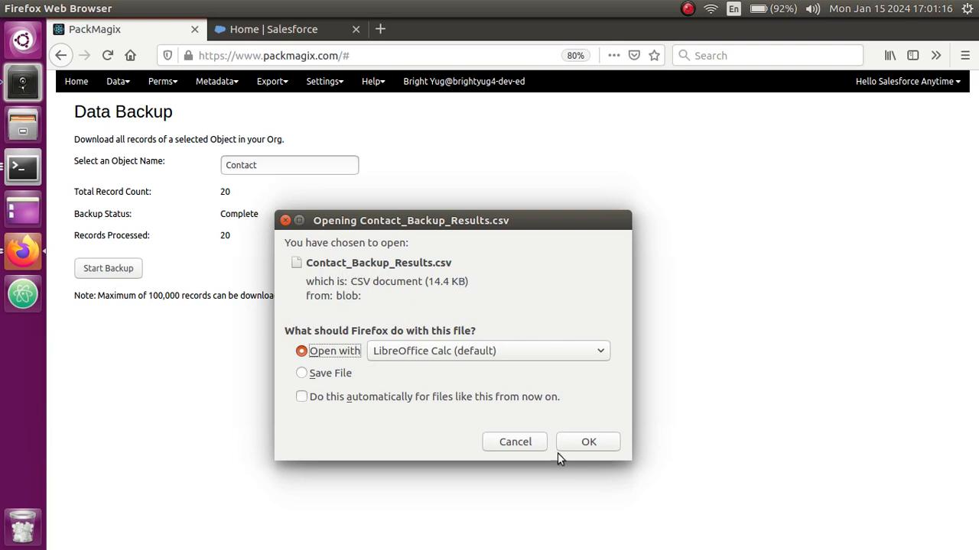
{"action": "left_click", "coordinate": [587, 442]}
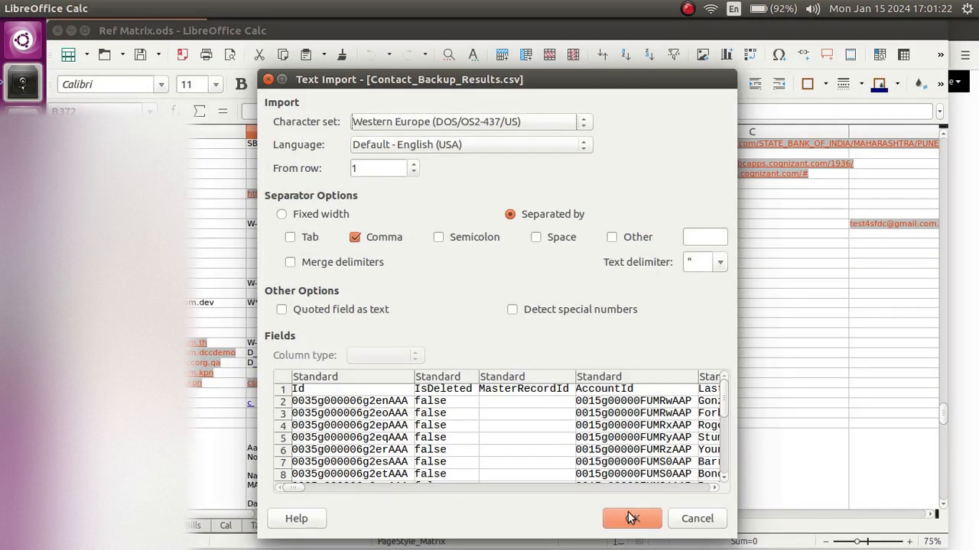
{"action": "left_click", "coordinate": [630, 519]}
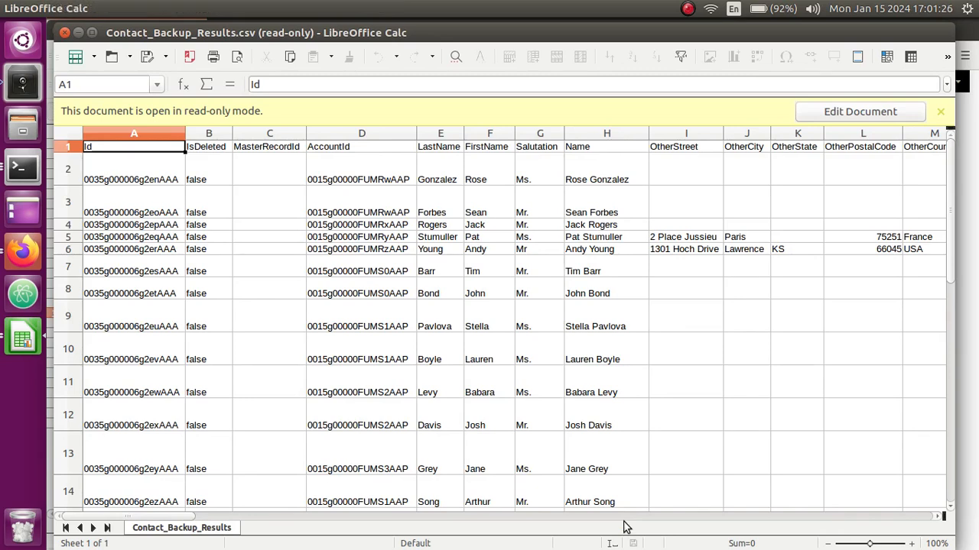
{"action": "mouse_move", "coordinate": [115, 301]}
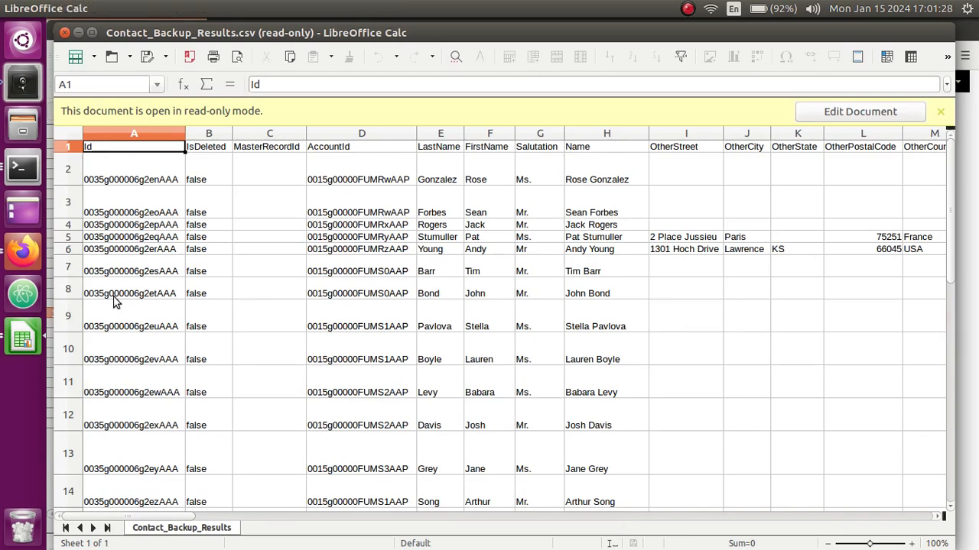
{"action": "mouse_move", "coordinate": [110, 196]}
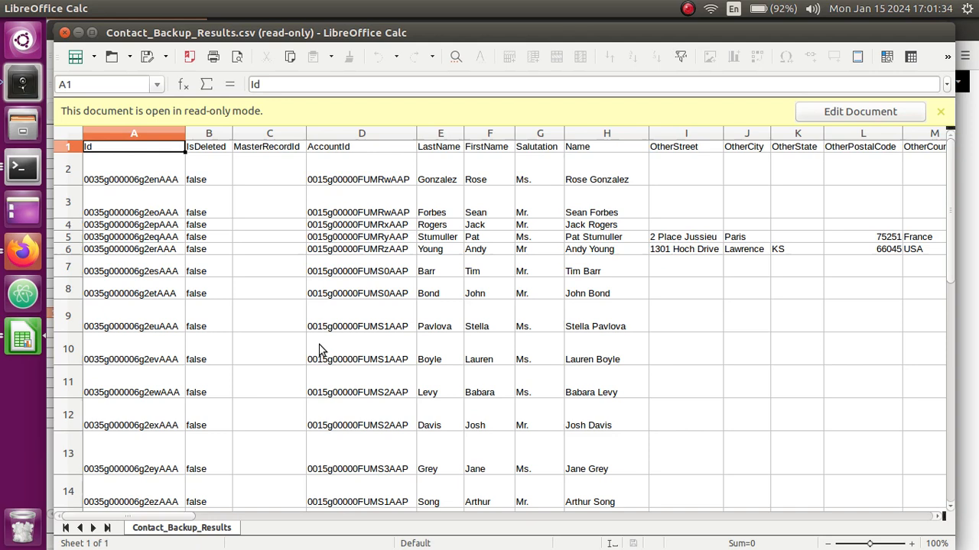
{"action": "left_click", "coordinate": [270, 146]}
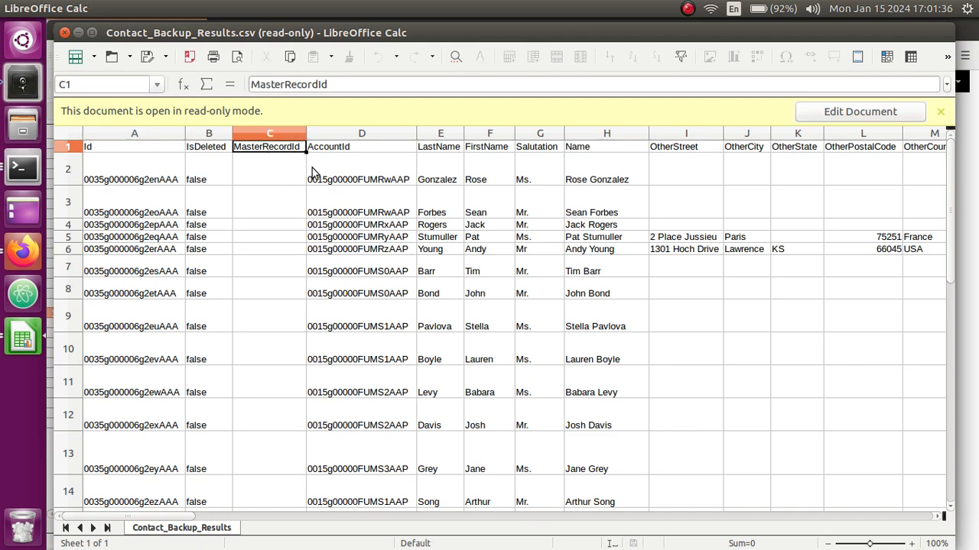
{"action": "left_click", "coordinate": [361, 147]}
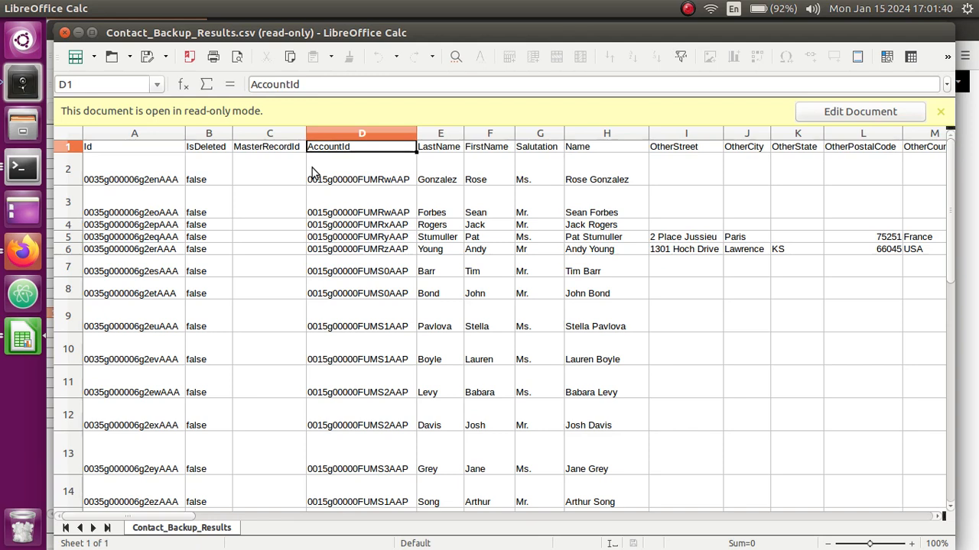
{"action": "left_click", "coordinate": [489, 147]}
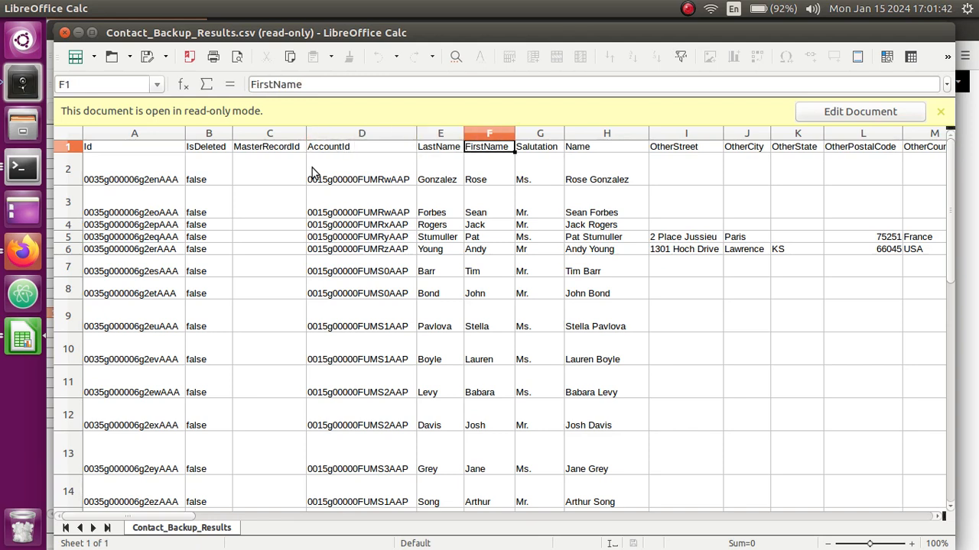
{"action": "left_click", "coordinate": [746, 147]}
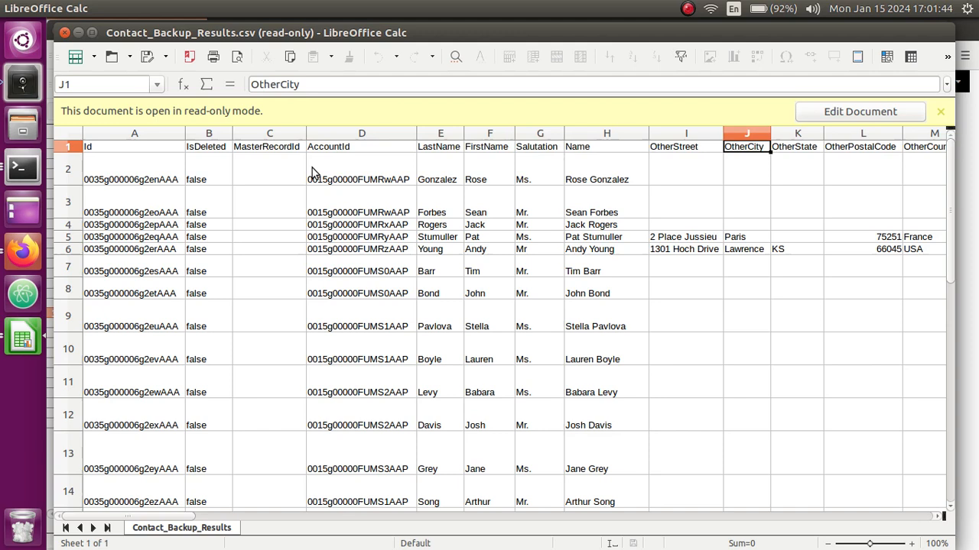
{"action": "scroll", "scroll_direction": "right", "scroll_amount": 3}
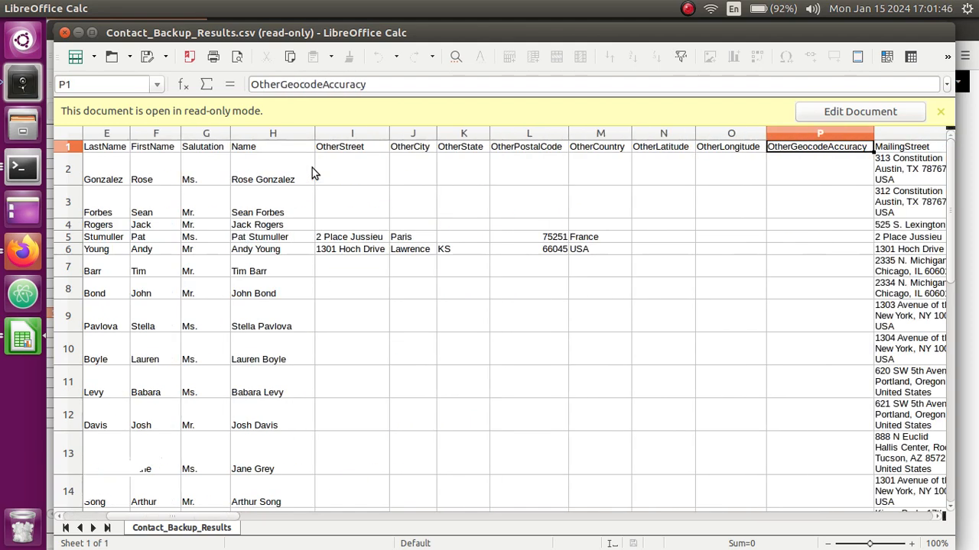
{"action": "left_click", "coordinate": [877, 147]}
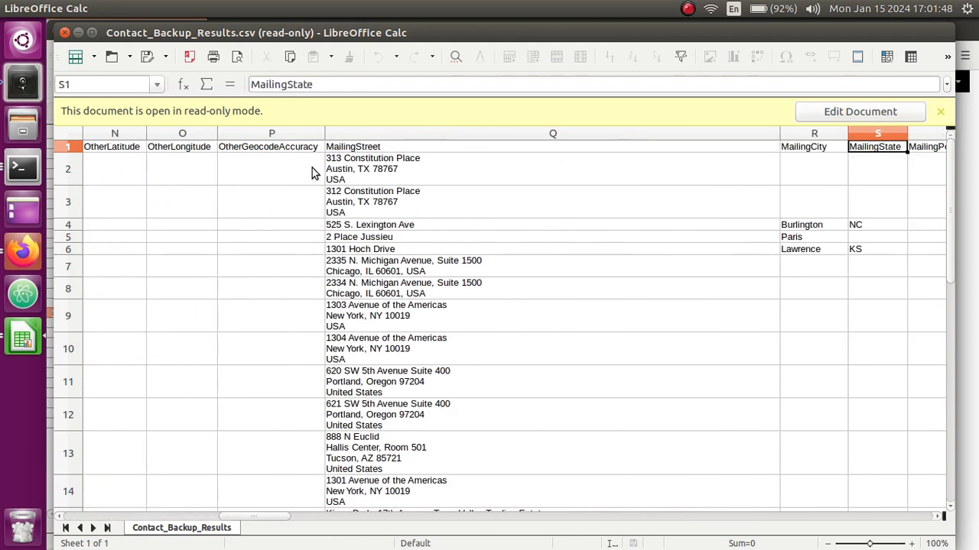
{"action": "scroll", "scroll_direction": "right", "scroll_amount": 3}
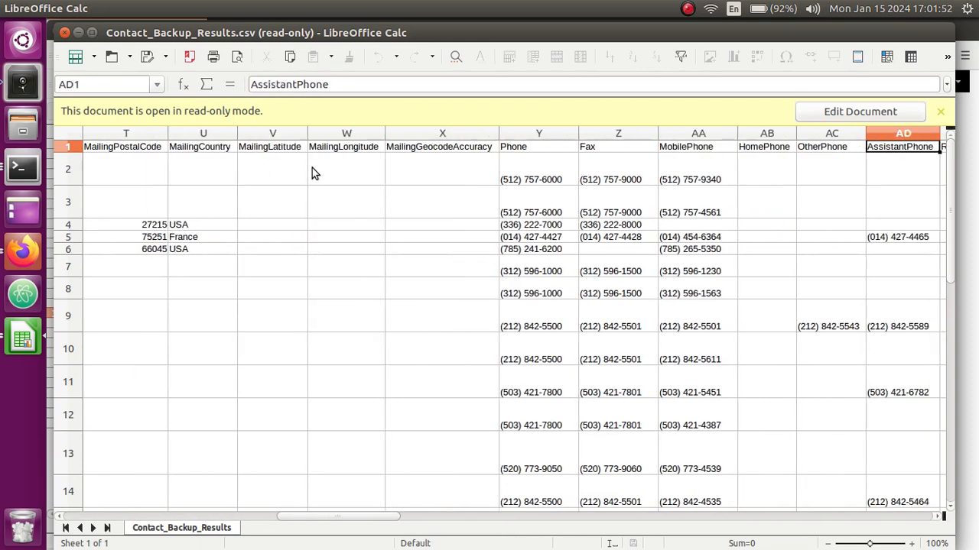
{"action": "scroll", "scroll_direction": "right", "scroll_amount": 3}
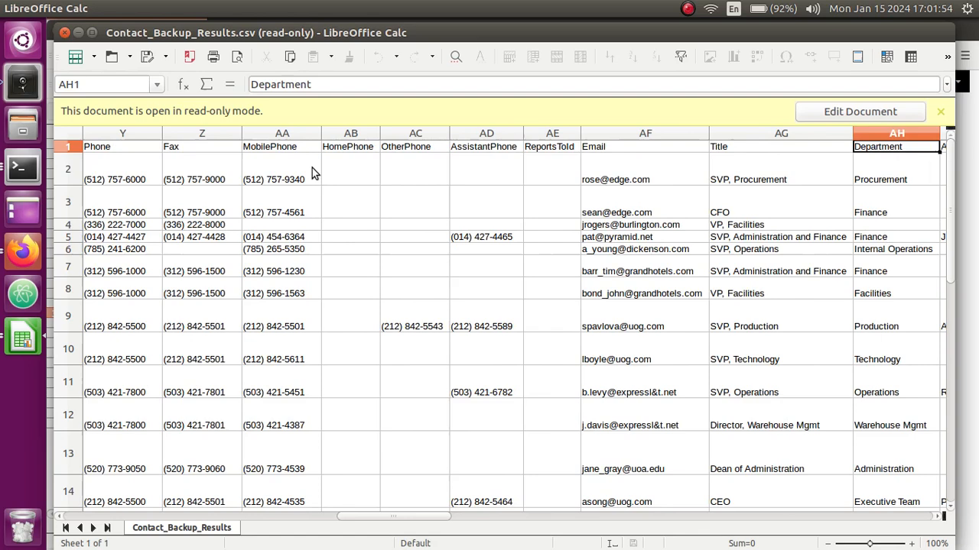
{"action": "scroll", "scroll_direction": "right", "scroll_amount": 3}
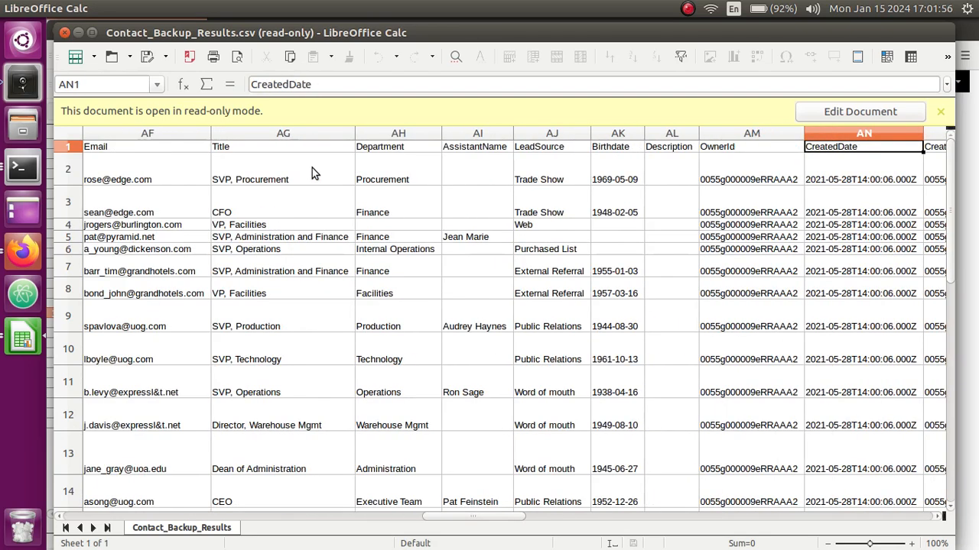
{"action": "scroll", "scroll_direction": "right", "scroll_amount": 3}
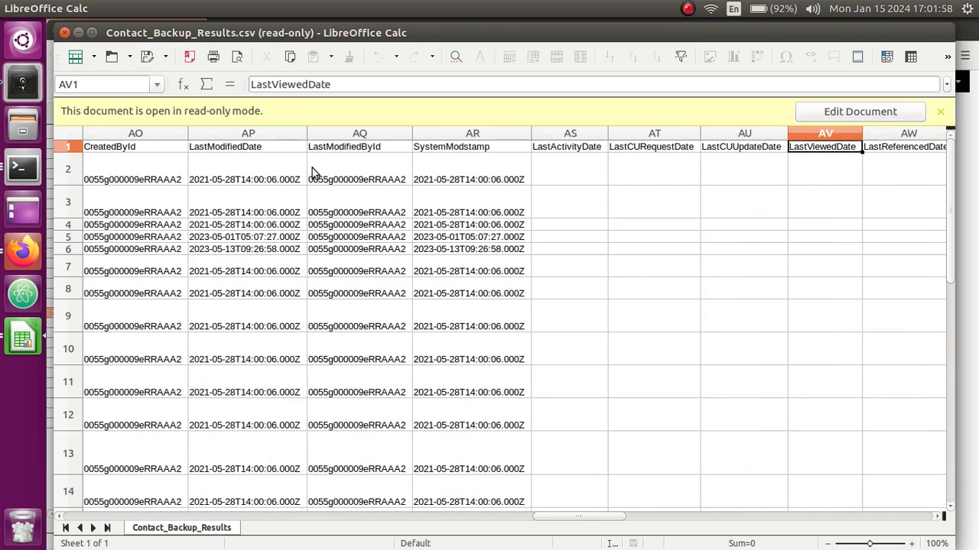
{"action": "scroll", "scroll_direction": "right", "scroll_amount": 3}
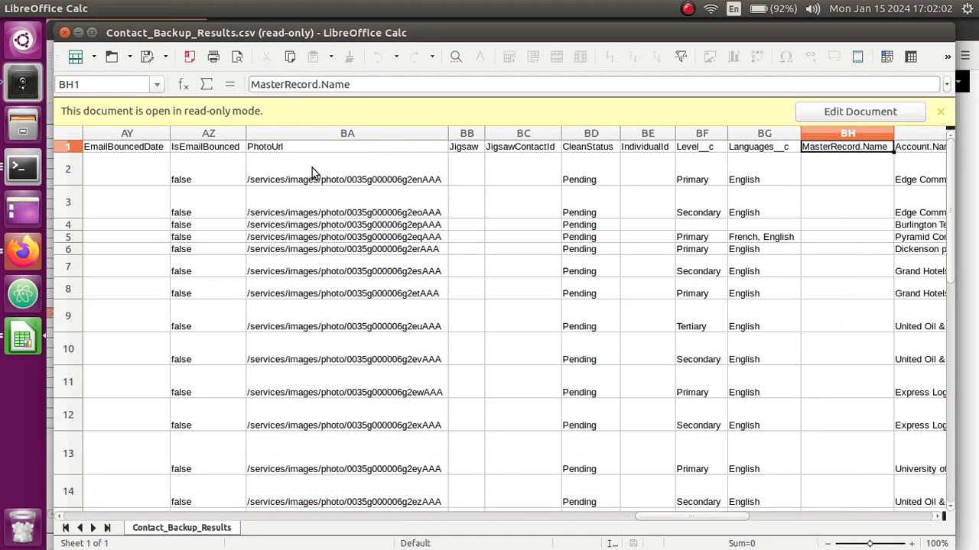
{"action": "scroll", "scroll_direction": "right", "scroll_amount": 3}
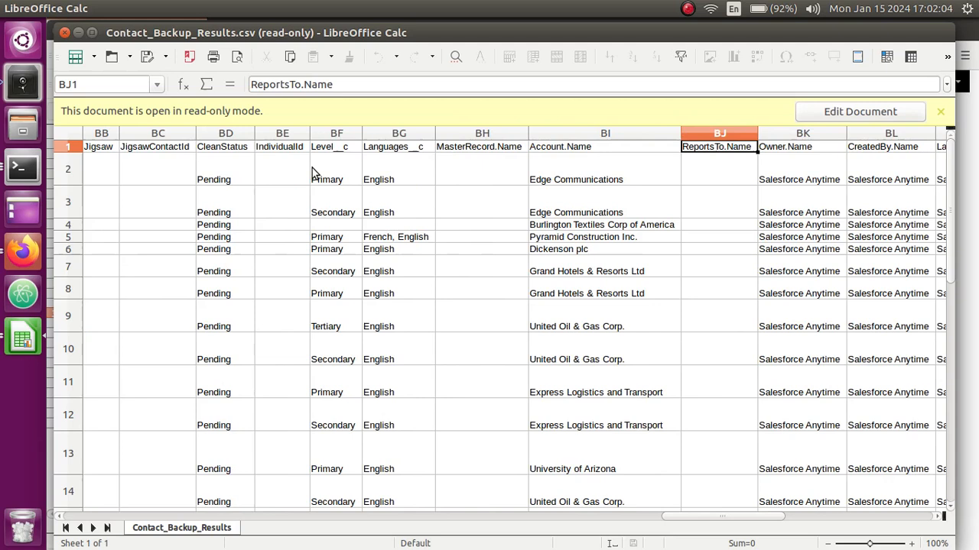
{"action": "left_click", "coordinate": [803, 147]}
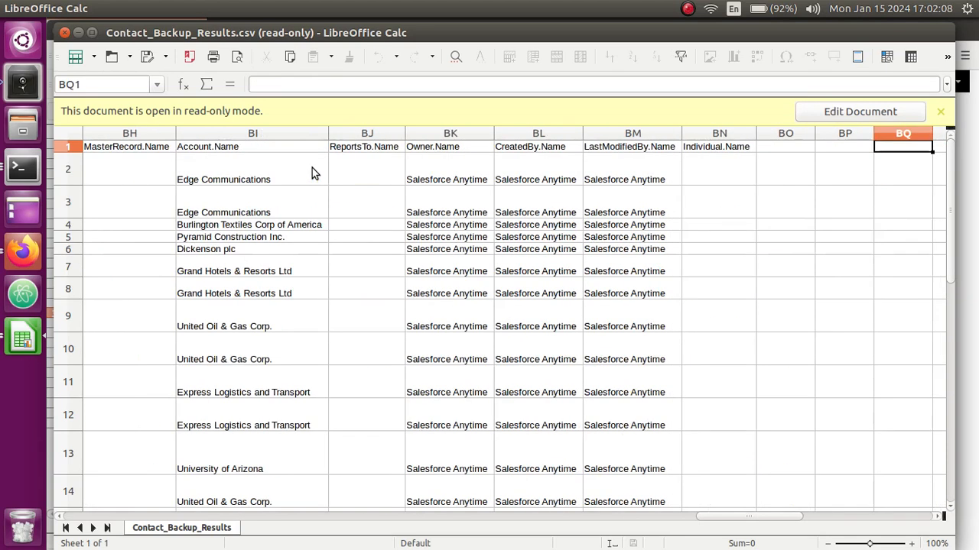
{"action": "left_click", "coordinate": [633, 147]}
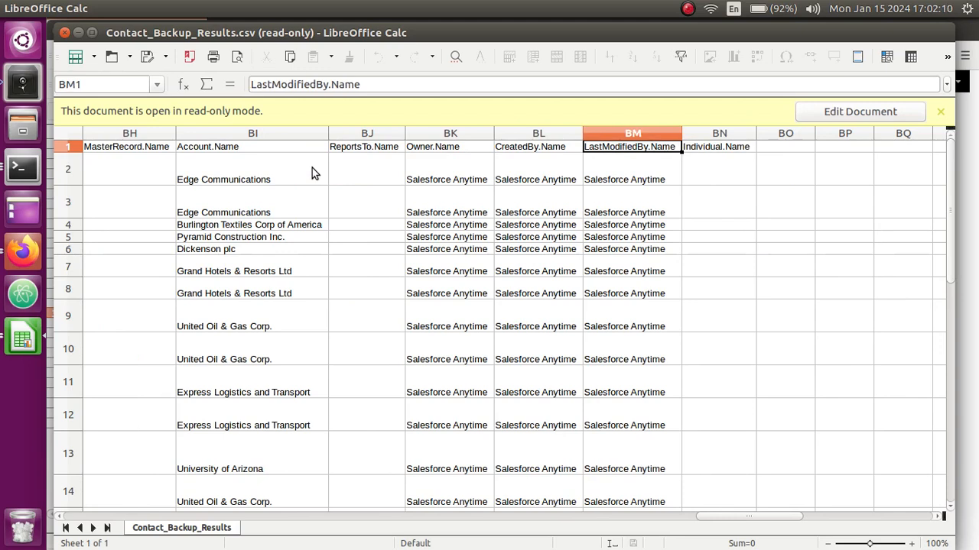
{"action": "left_click", "coordinate": [538, 179]}
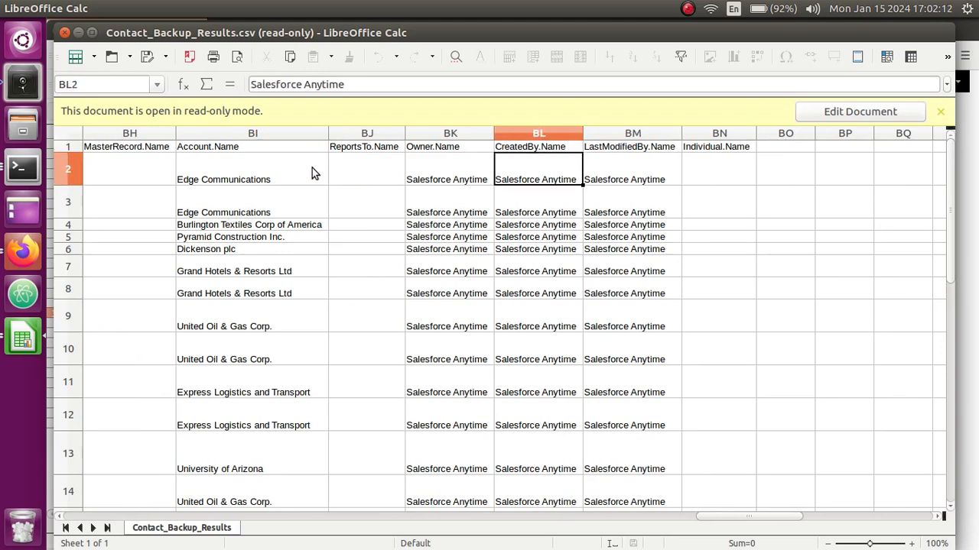
{"action": "left_click", "coordinate": [538, 147]}
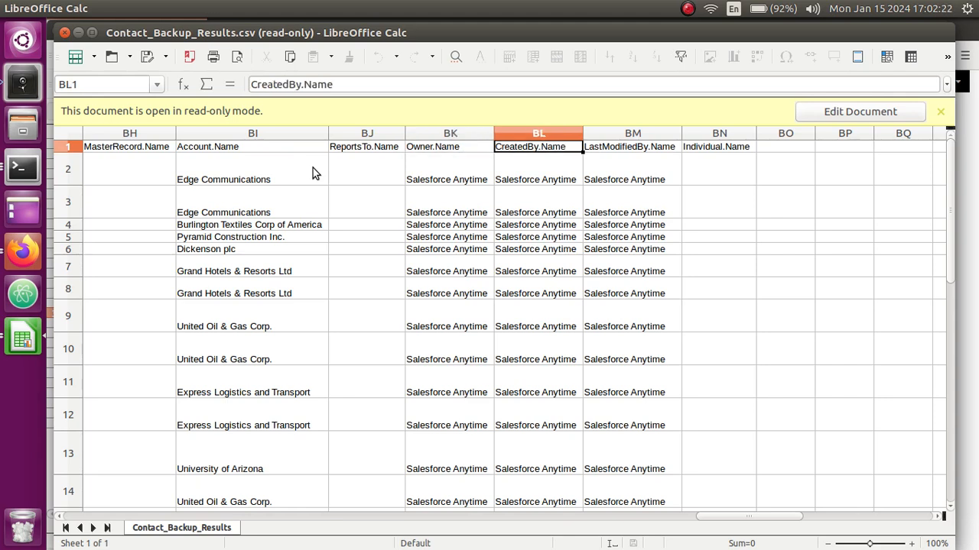
{"action": "left_click", "coordinate": [449, 147]}
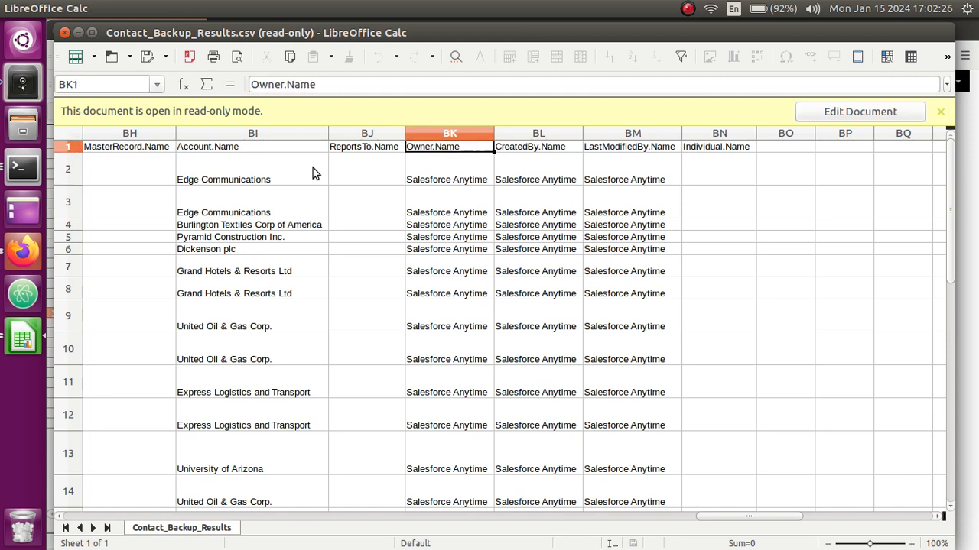
{"action": "left_click", "coordinate": [539, 147]}
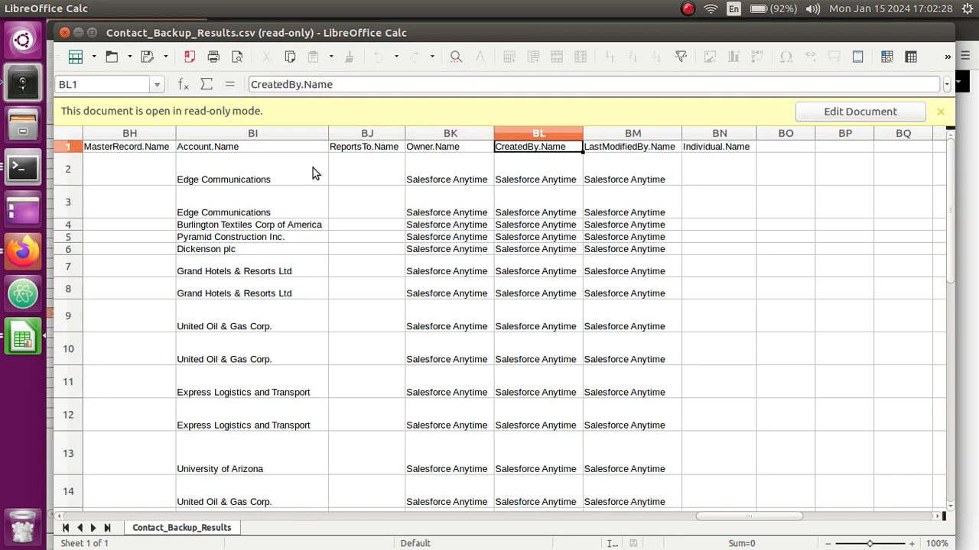
{"action": "left_click", "coordinate": [450, 147]}
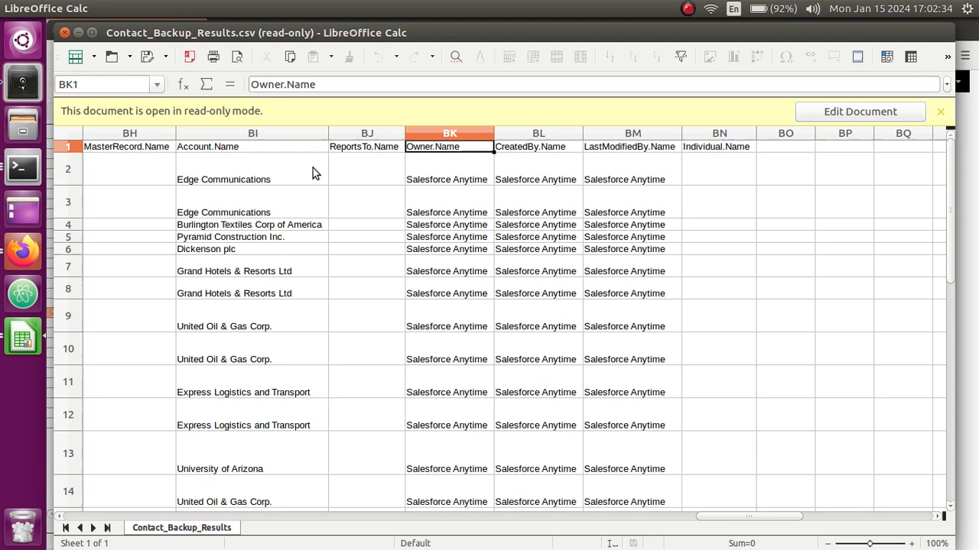
{"action": "left_click", "coordinate": [450, 179]}
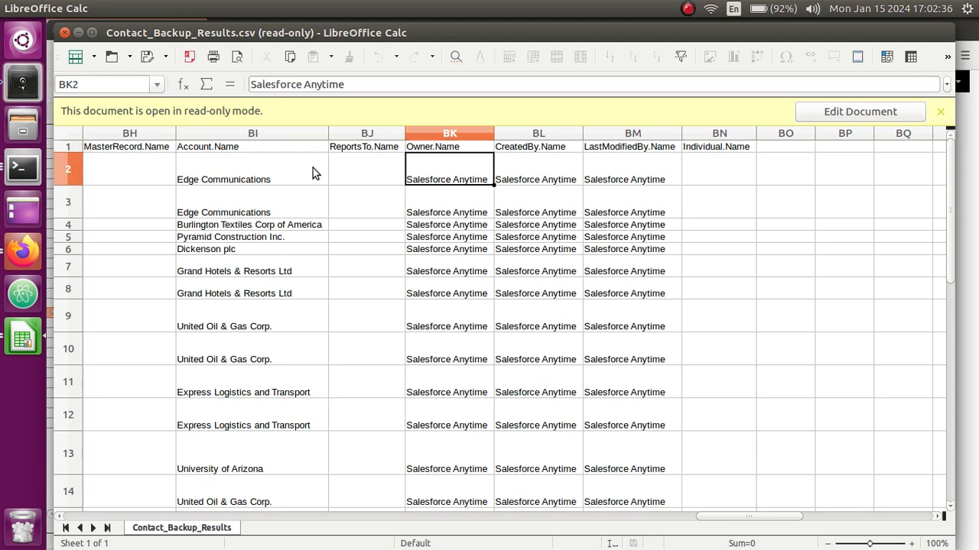
{"action": "left_click", "coordinate": [633, 147]}
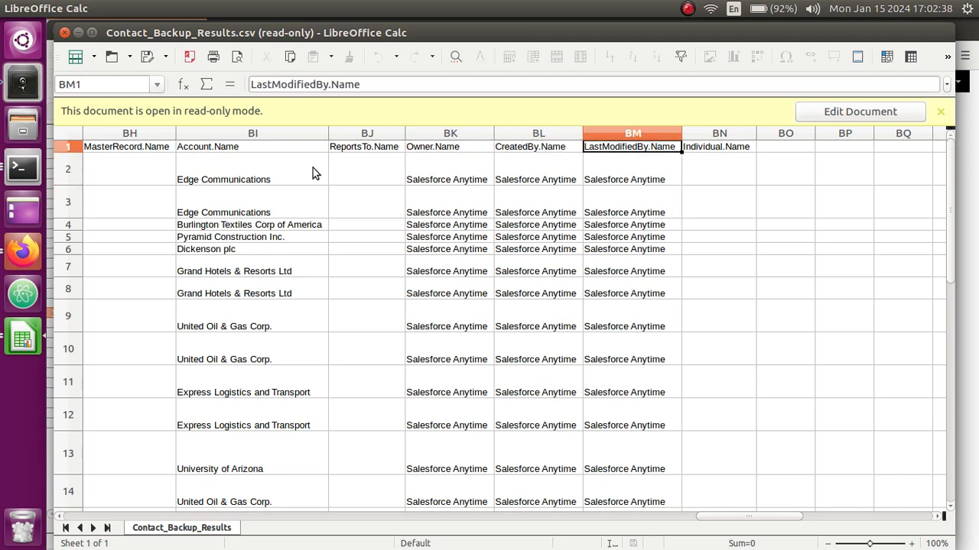
{"action": "left_click", "coordinate": [449, 147]}
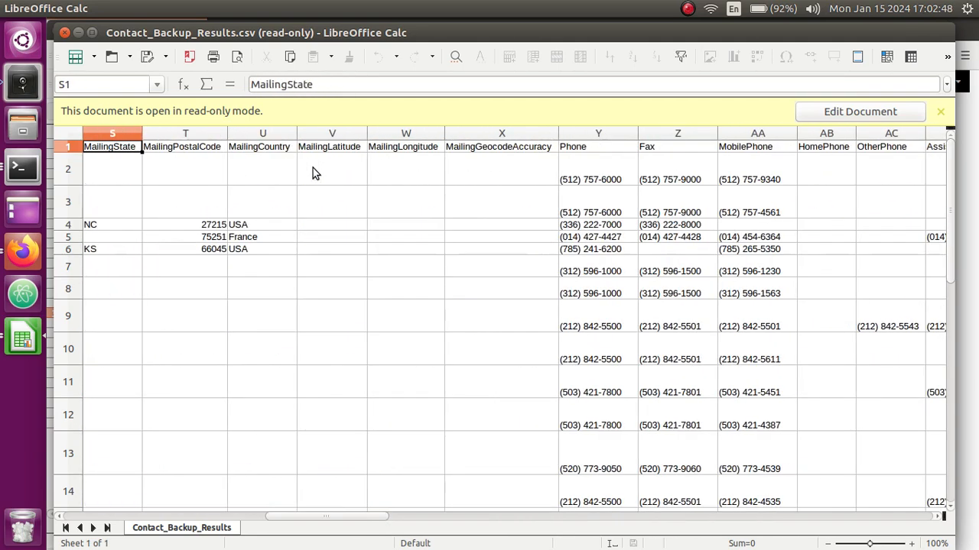
{"action": "scroll", "scroll_direction": "left", "scroll_amount": 3}
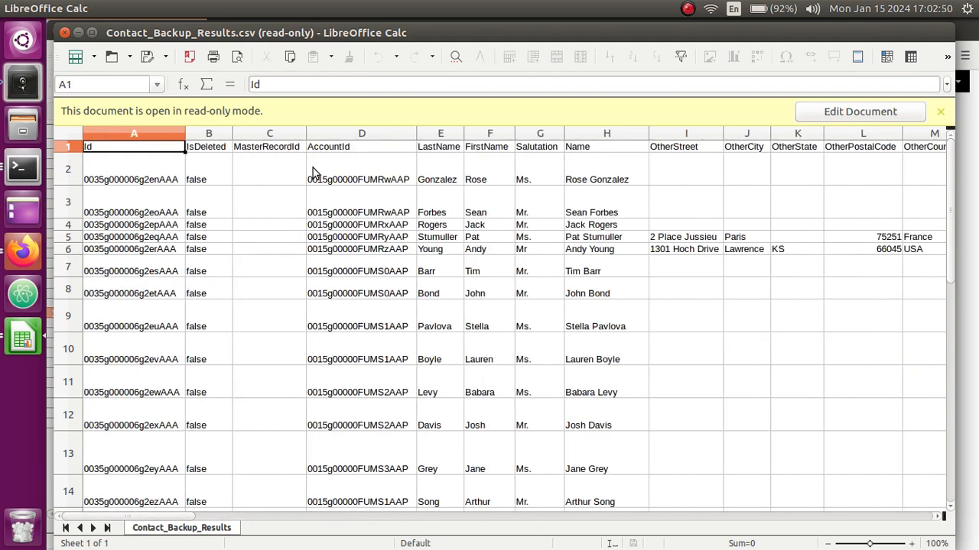